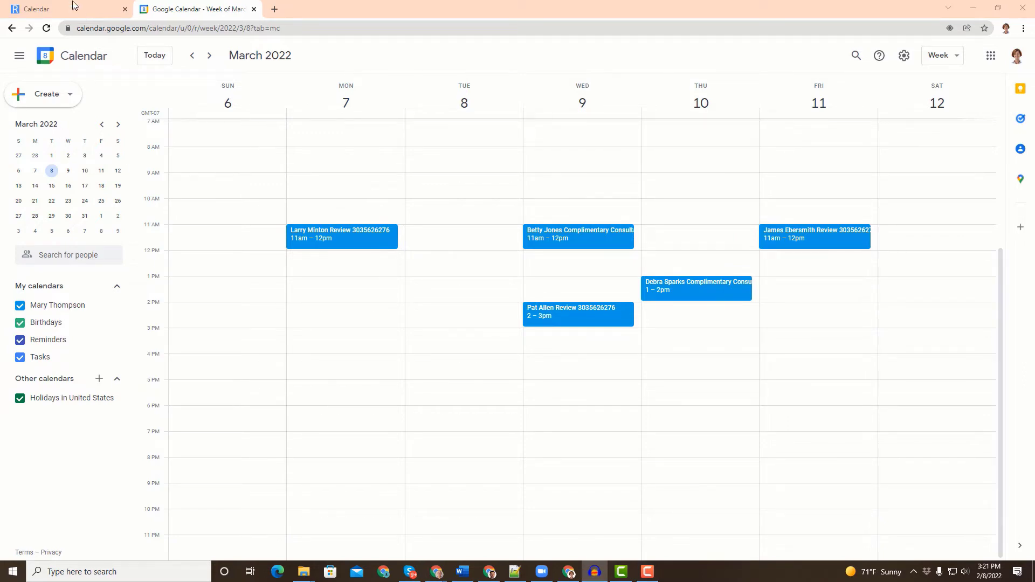
Switch to the GReminders tab and scroll through the All My Events list.
{"action": "left_click", "coordinate": [52, 9]}
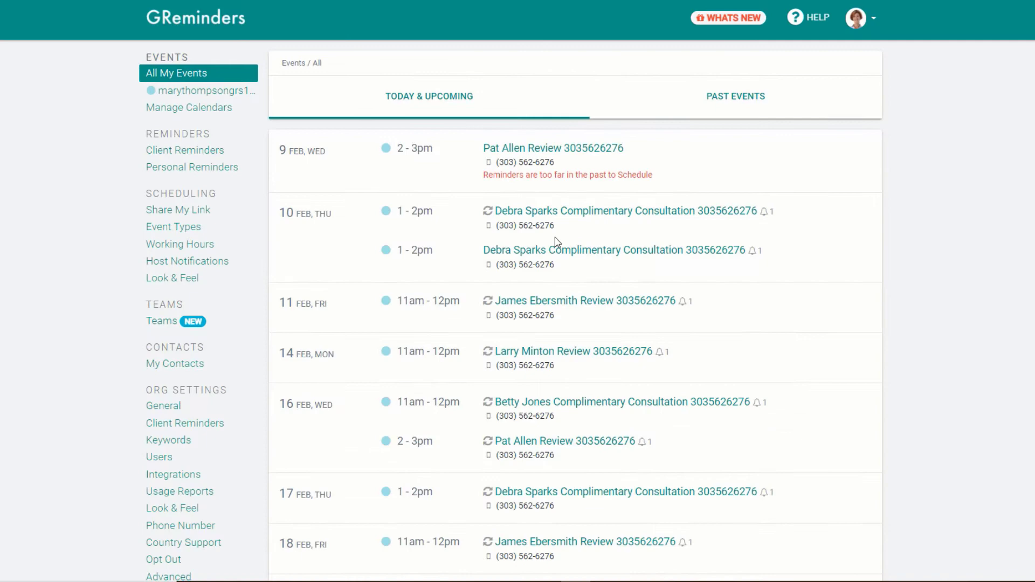
{"action": "scroll", "scroll_direction": "down", "scroll_amount": 3}
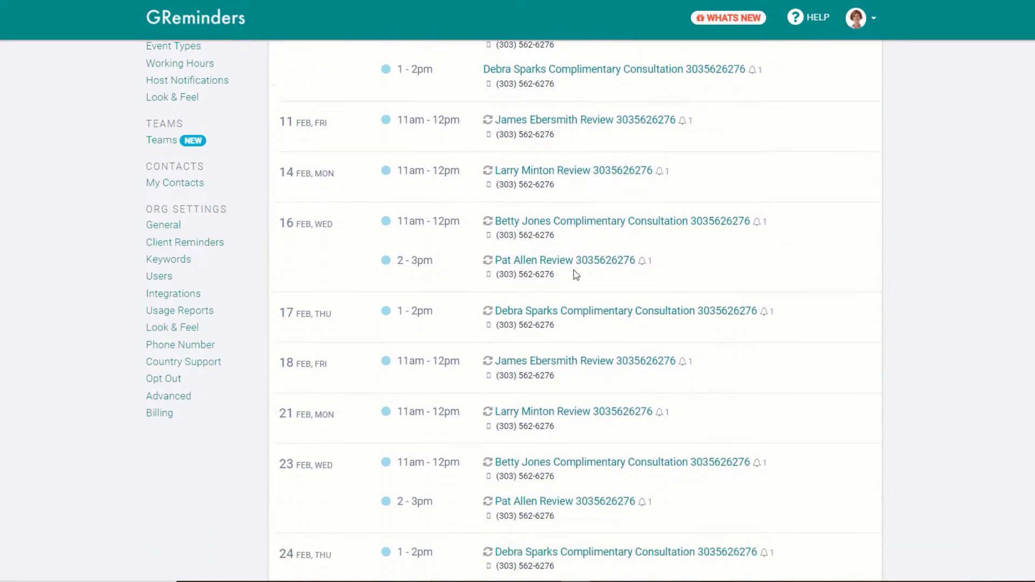
{"action": "scroll", "scroll_direction": "down", "scroll_amount": 3}
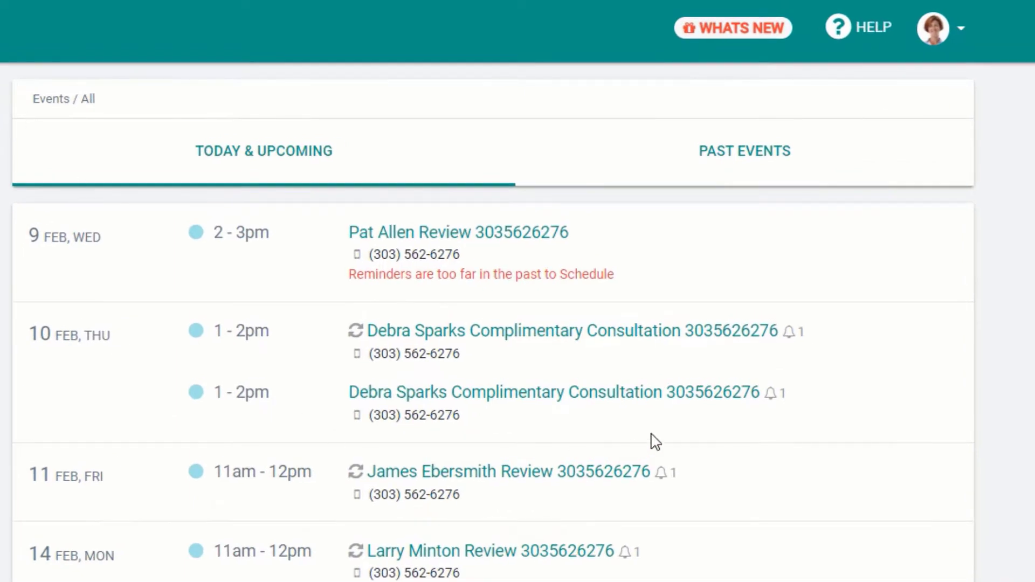
{"action": "mouse_move", "coordinate": [791, 348]}
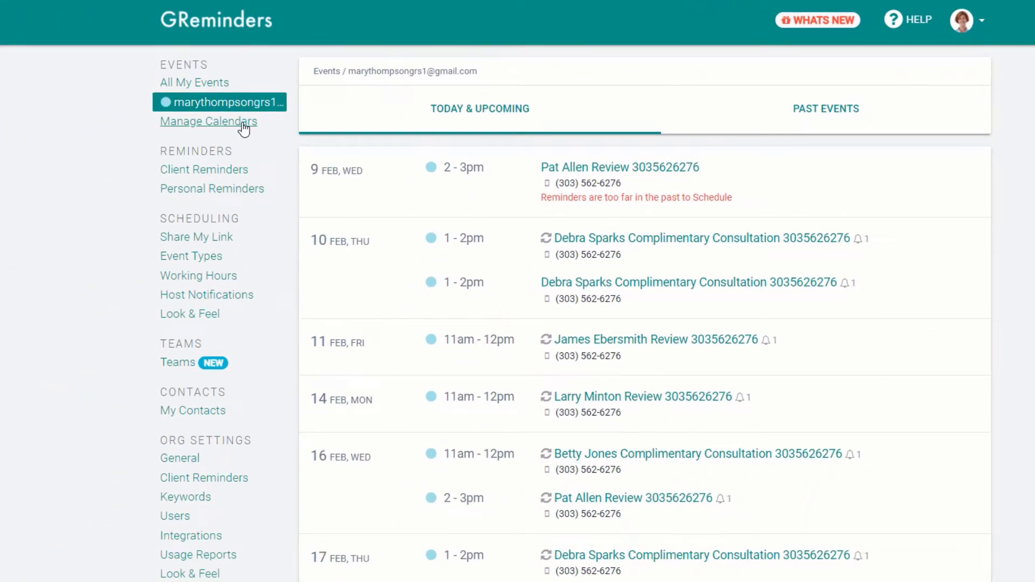
Review Manage Calendars sync settings, then go to Client Reminder Templates.
{"action": "left_click", "coordinate": [208, 121]}
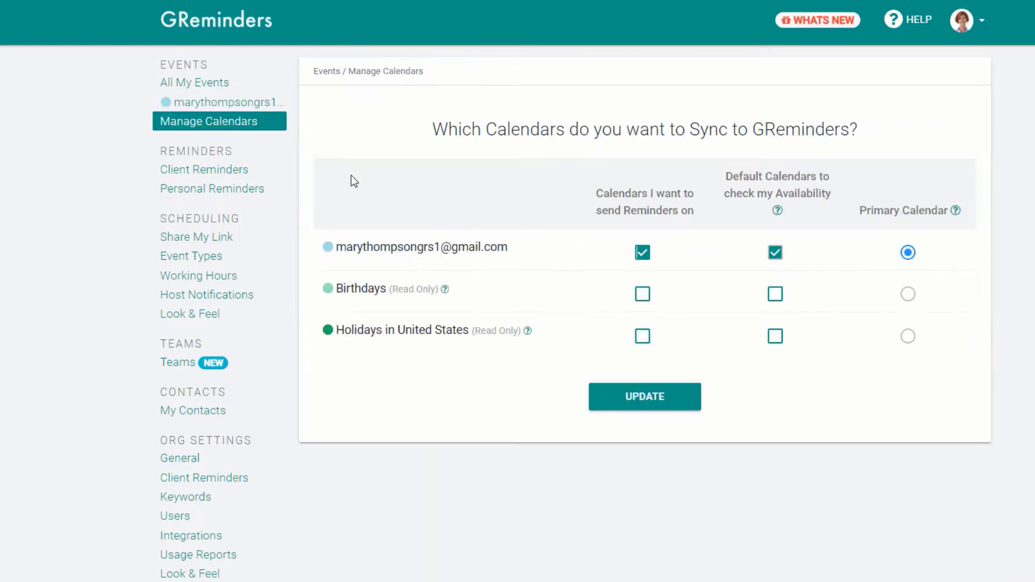
{"action": "mouse_move", "coordinate": [783, 276]}
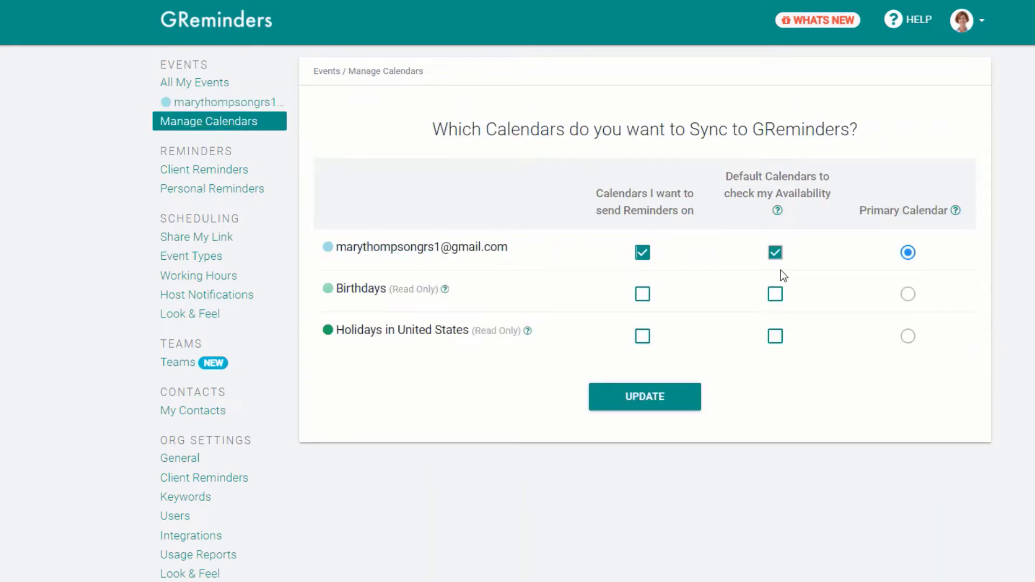
{"action": "mouse_move", "coordinate": [765, 276]}
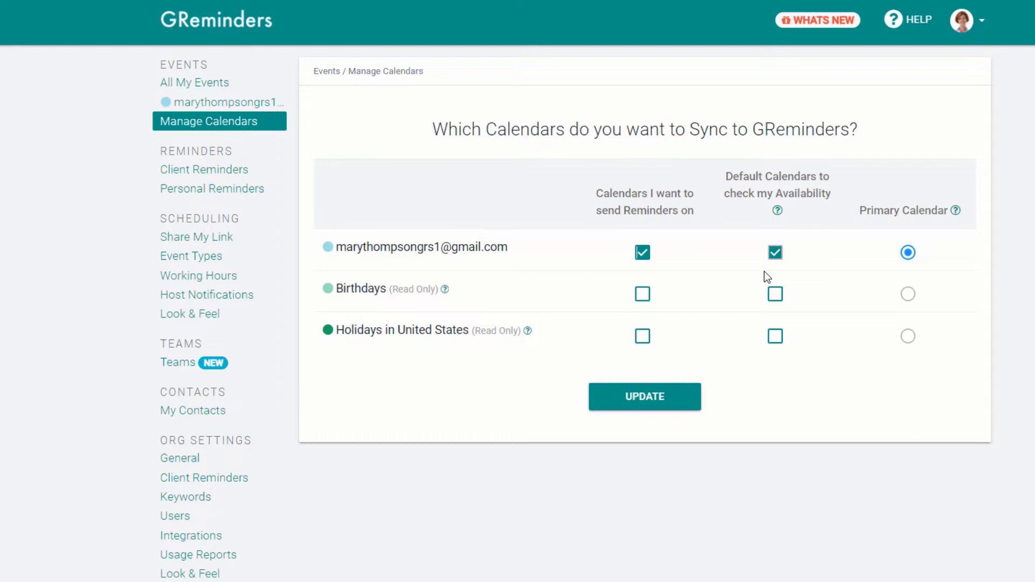
{"action": "mouse_move", "coordinate": [607, 286]}
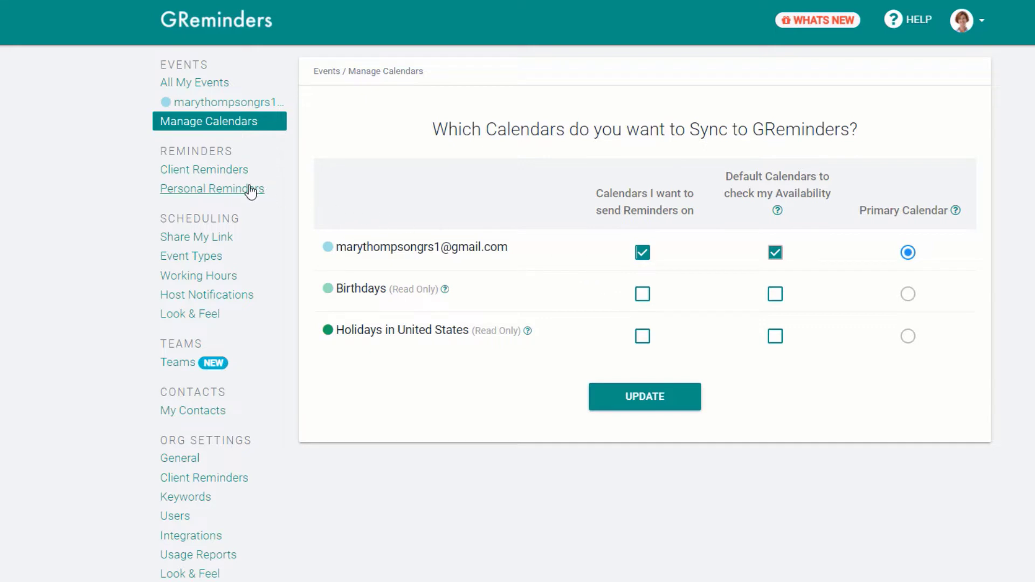
{"action": "left_click", "coordinate": [205, 170]}
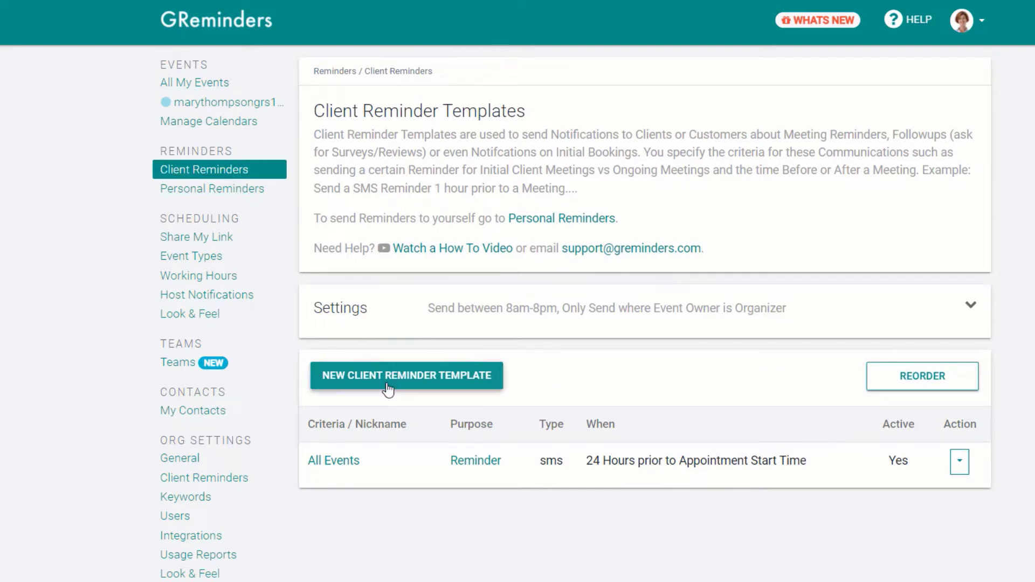
Draft a new client reminder with custom criterion Event Start Time on or after 5:00 PM.
{"action": "left_click", "coordinate": [407, 375]}
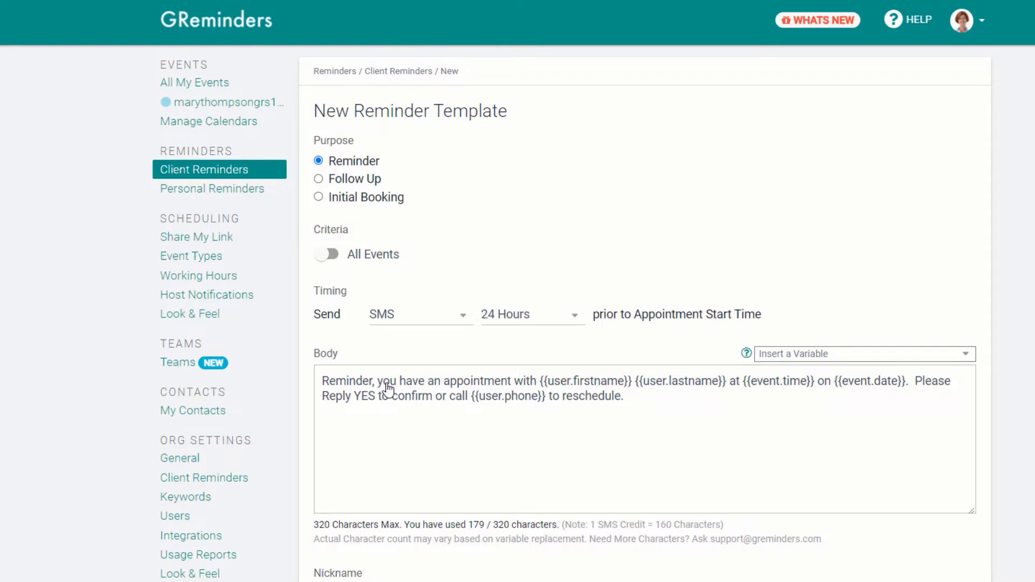
{"action": "mouse_move", "coordinate": [363, 268]}
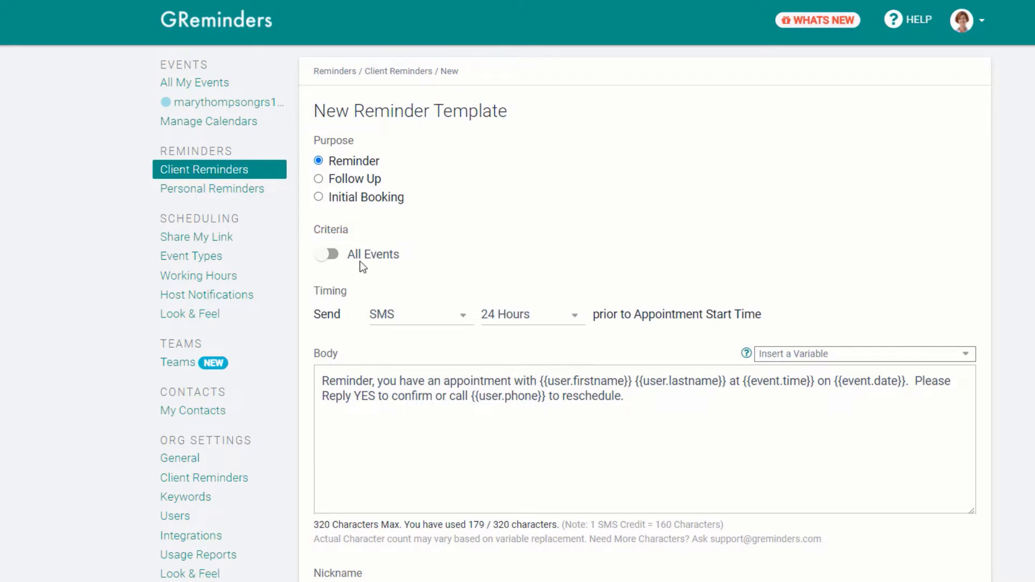
{"action": "left_click", "coordinate": [327, 254]}
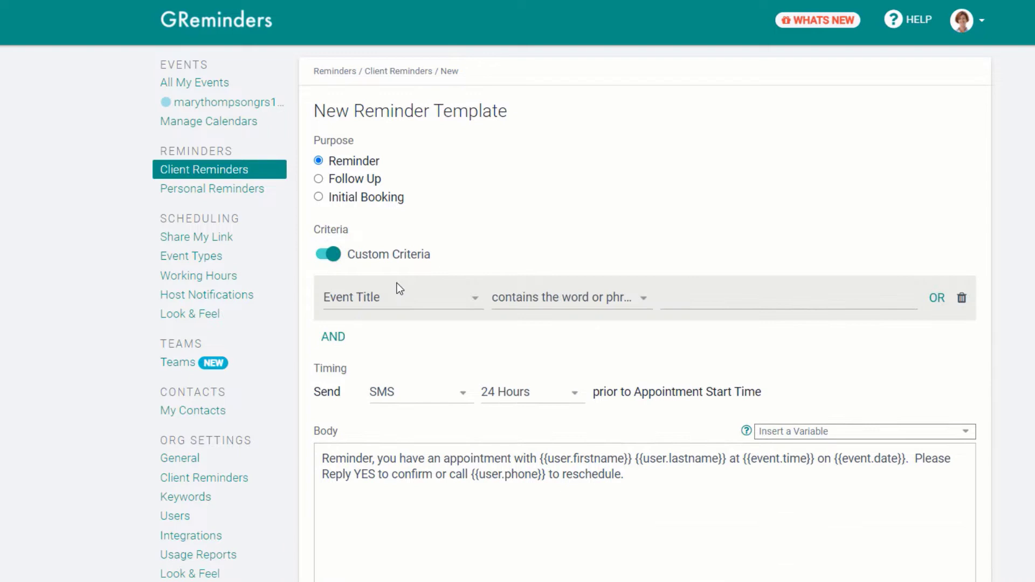
{"action": "left_click", "coordinate": [402, 298]}
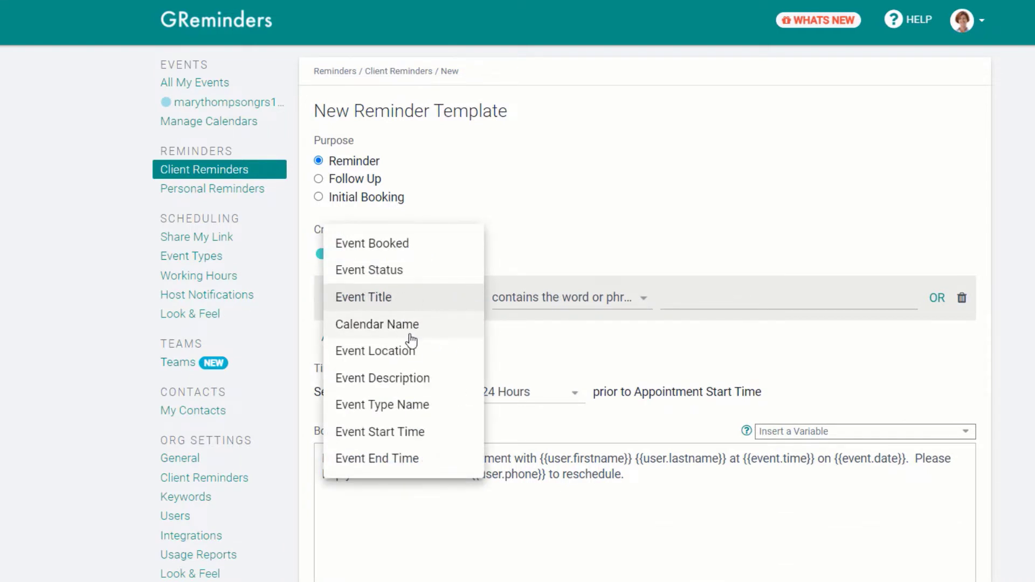
{"action": "mouse_move", "coordinate": [408, 346]}
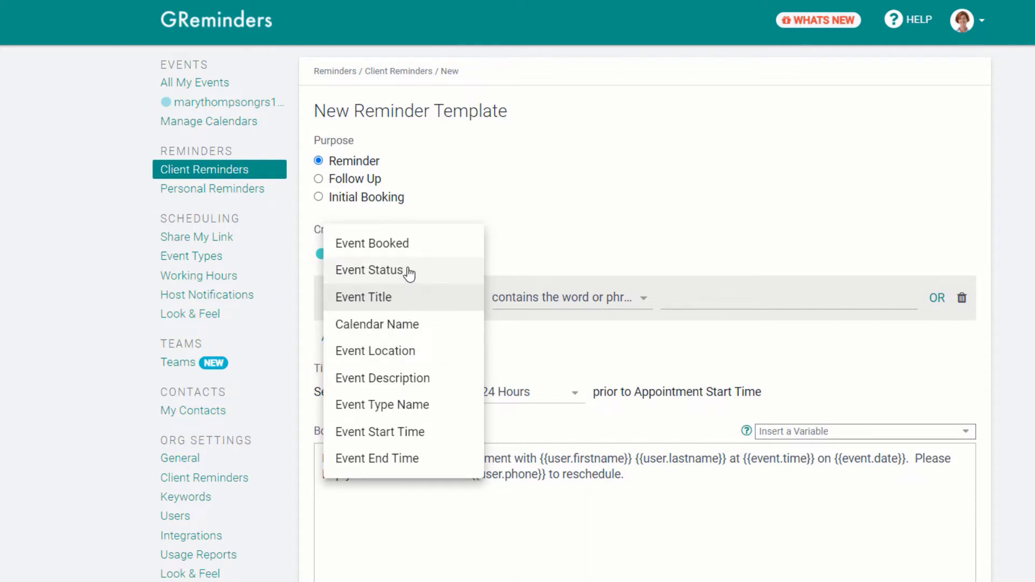
{"action": "left_click", "coordinate": [380, 431]}
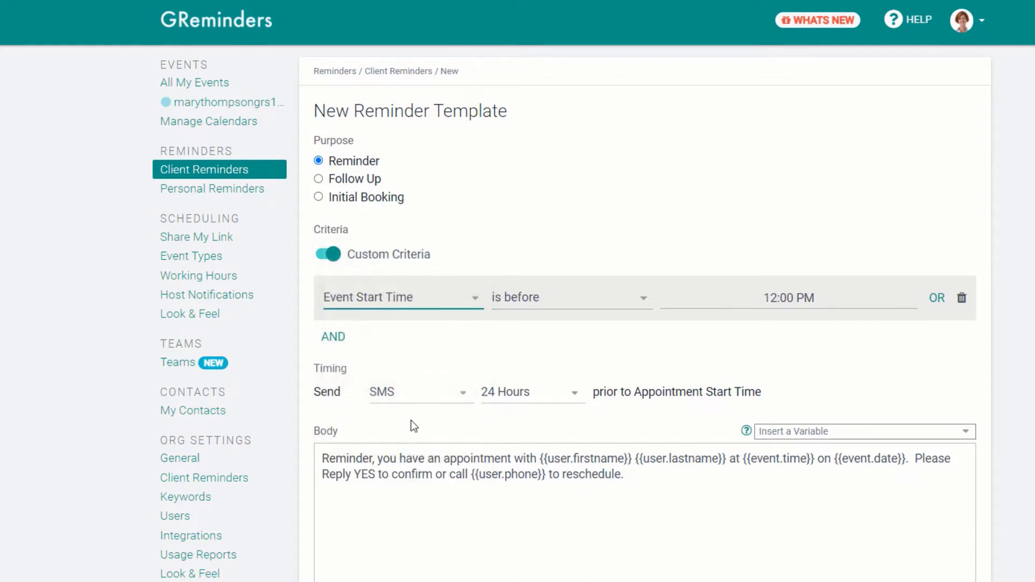
{"action": "left_click", "coordinate": [569, 298]}
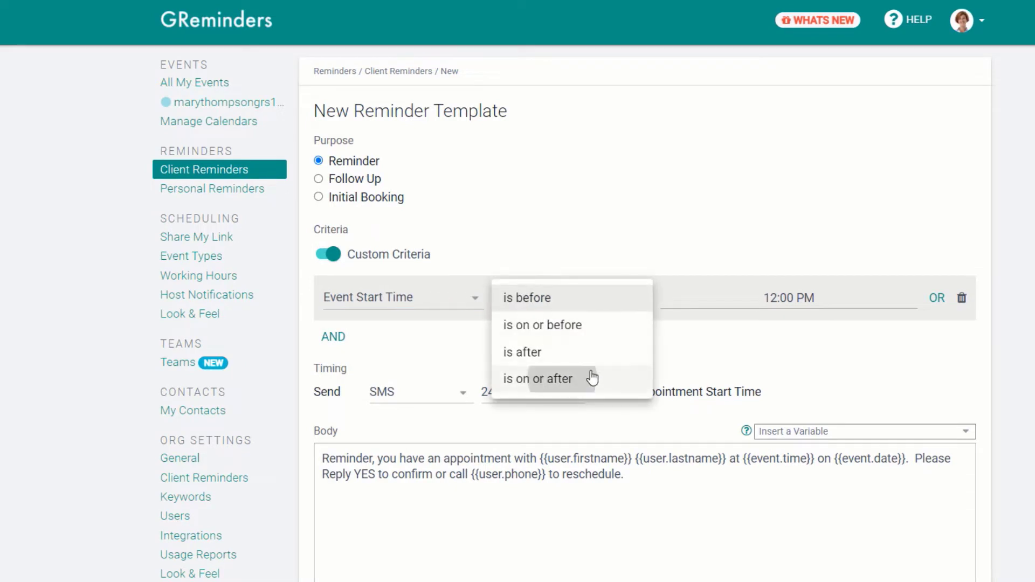
{"action": "left_click", "coordinate": [538, 379]}
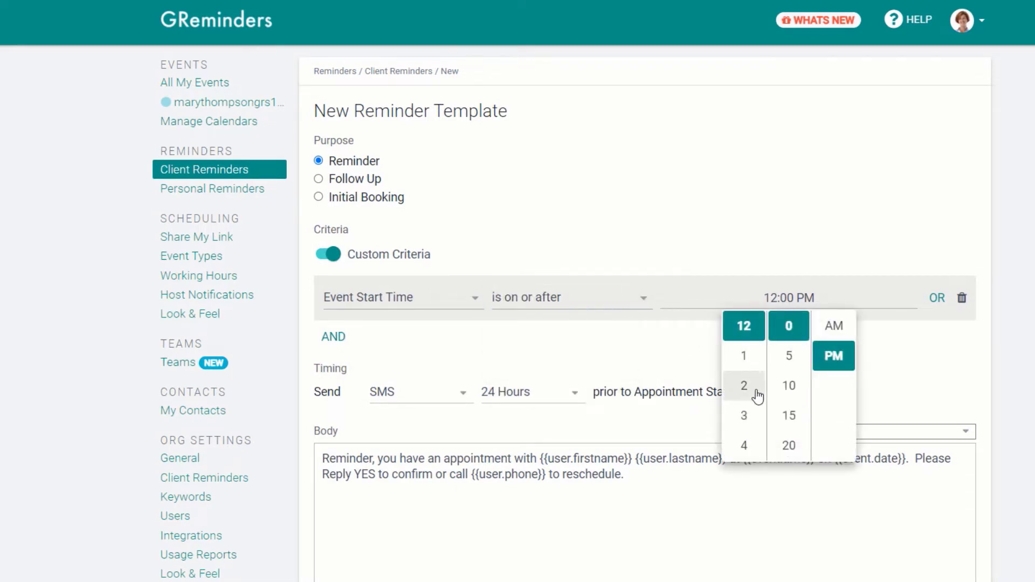
{"action": "left_click", "coordinate": [744, 385]}
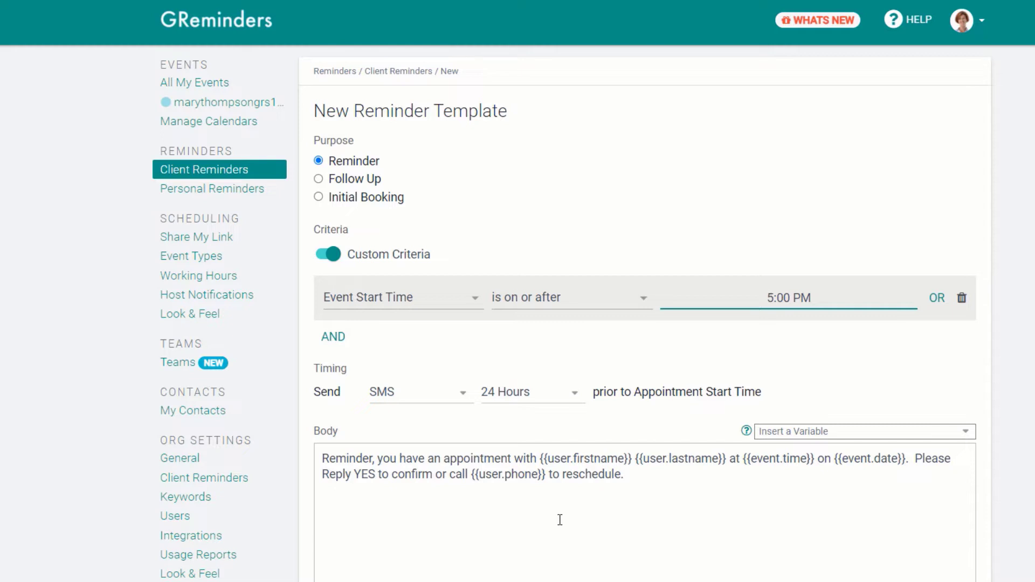
{"action": "mouse_move", "coordinate": [266, 212]}
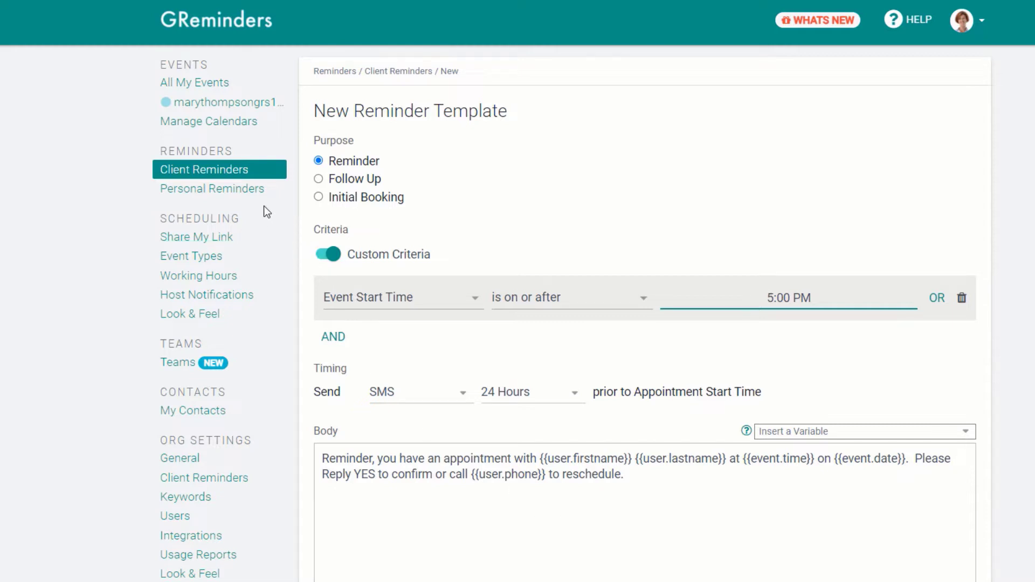
Go to the Personal Reminder Templates page.
{"action": "left_click", "coordinate": [212, 189]}
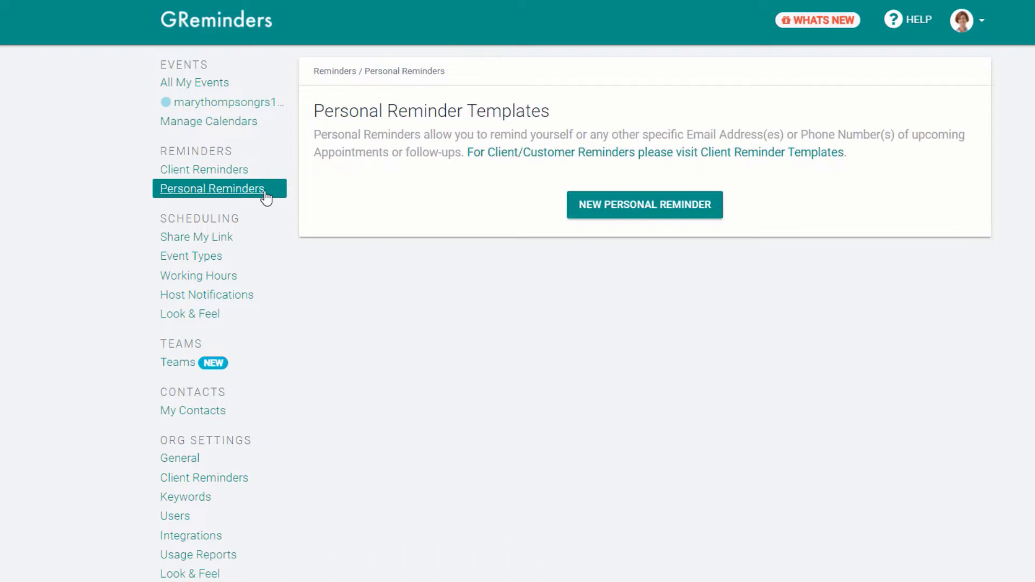
Draft a new personal reminder with custom criterion Event Status is unconfirmed.
{"action": "left_click", "coordinate": [644, 205]}
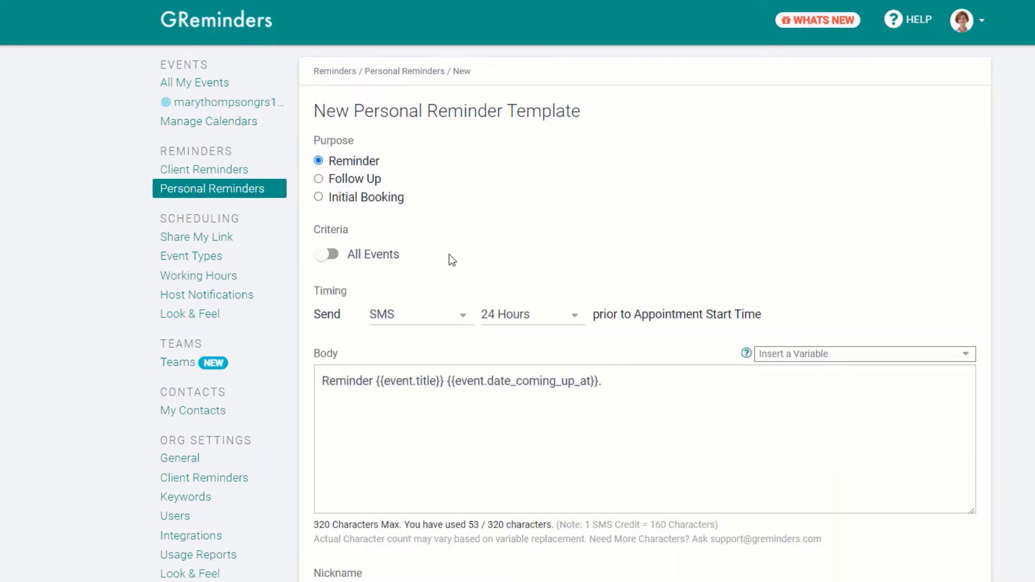
{"action": "left_click", "coordinate": [326, 254]}
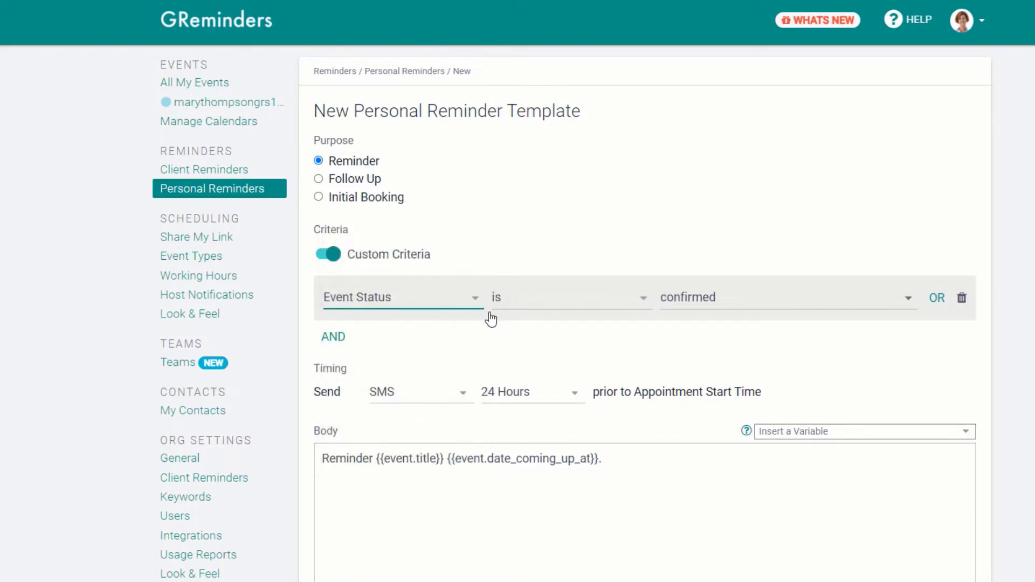
{"action": "left_click", "coordinate": [785, 297]}
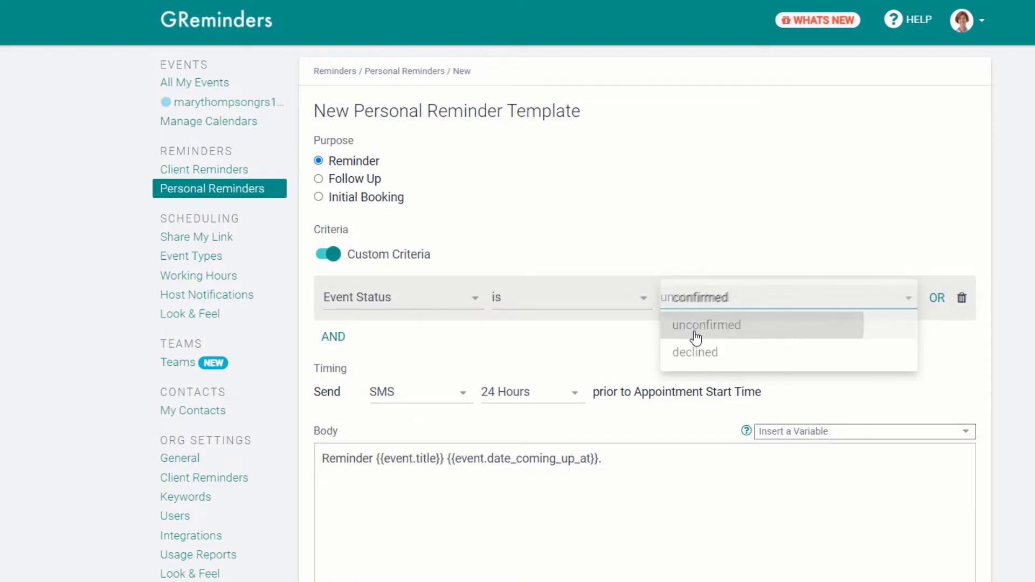
{"action": "left_click", "coordinate": [706, 325]}
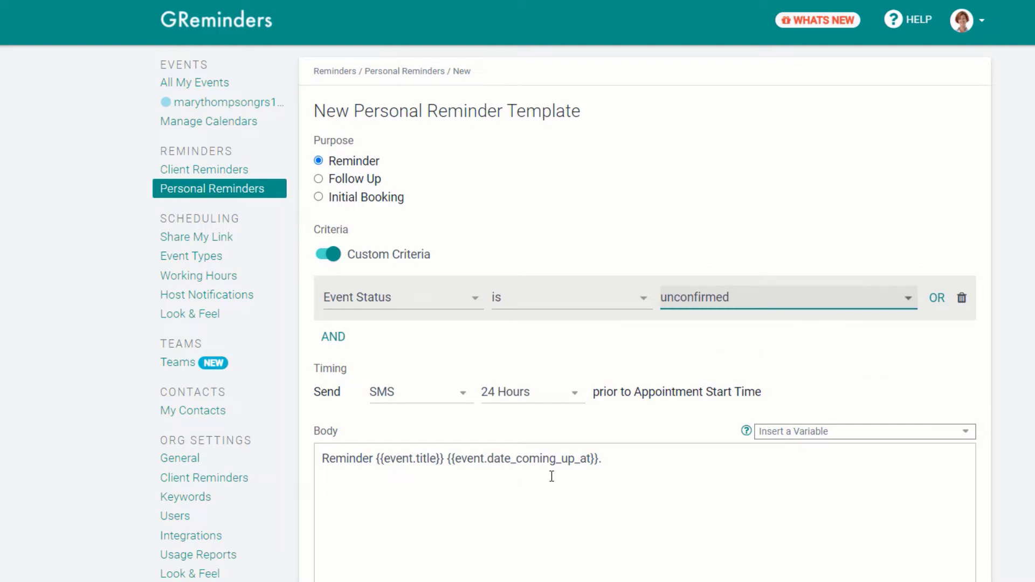
{"action": "scroll", "scroll_direction": "down", "scroll_amount": 3}
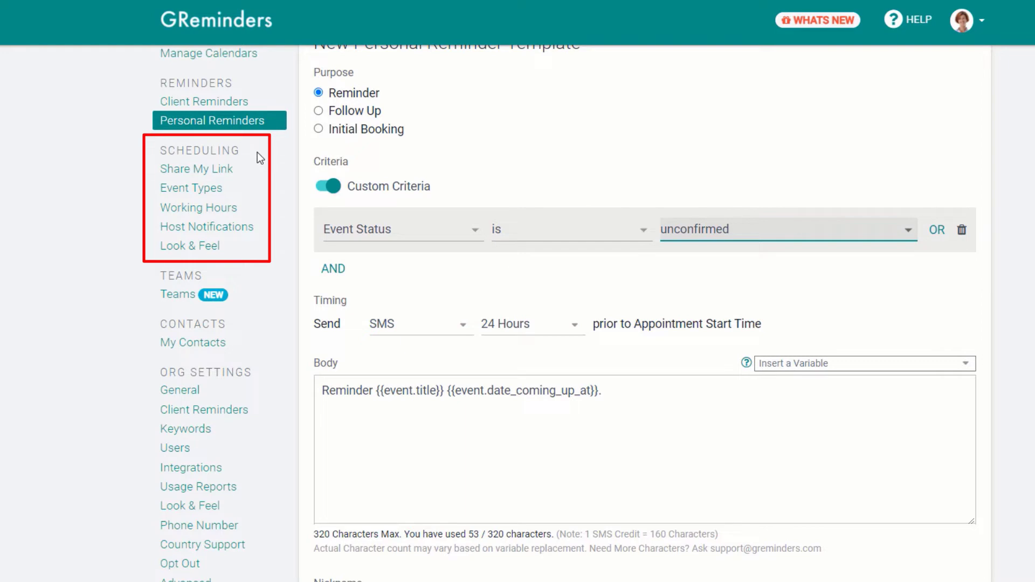
View the Share My Link page and its sharing tips video.
{"action": "left_click", "coordinate": [196, 169]}
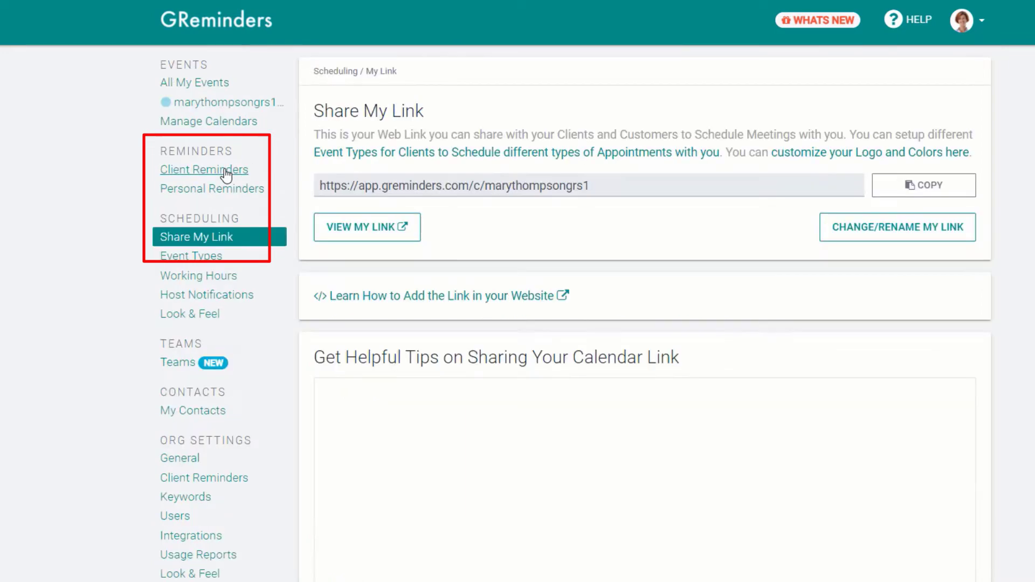
{"action": "scroll", "scroll_direction": "down", "scroll_amount": 3}
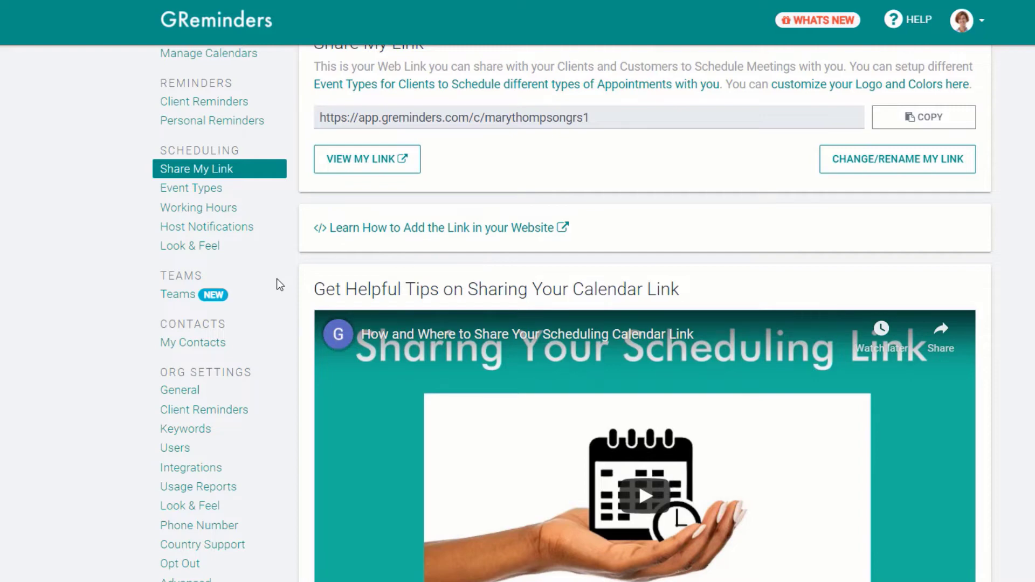
{"action": "mouse_move", "coordinate": [191, 187]}
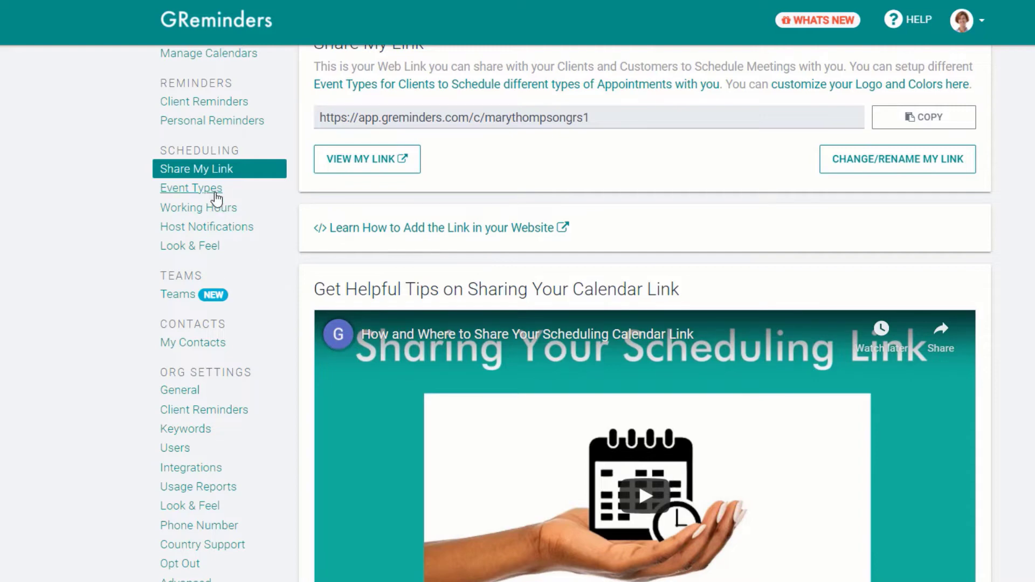
{"action": "left_click", "coordinate": [191, 188]}
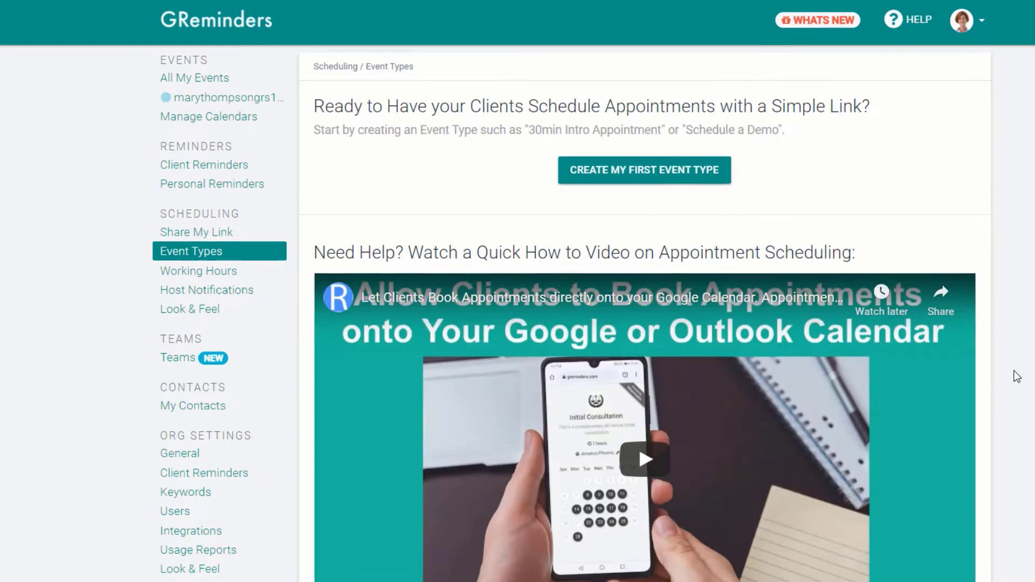
{"action": "scroll", "scroll_direction": "down", "scroll_amount": 3}
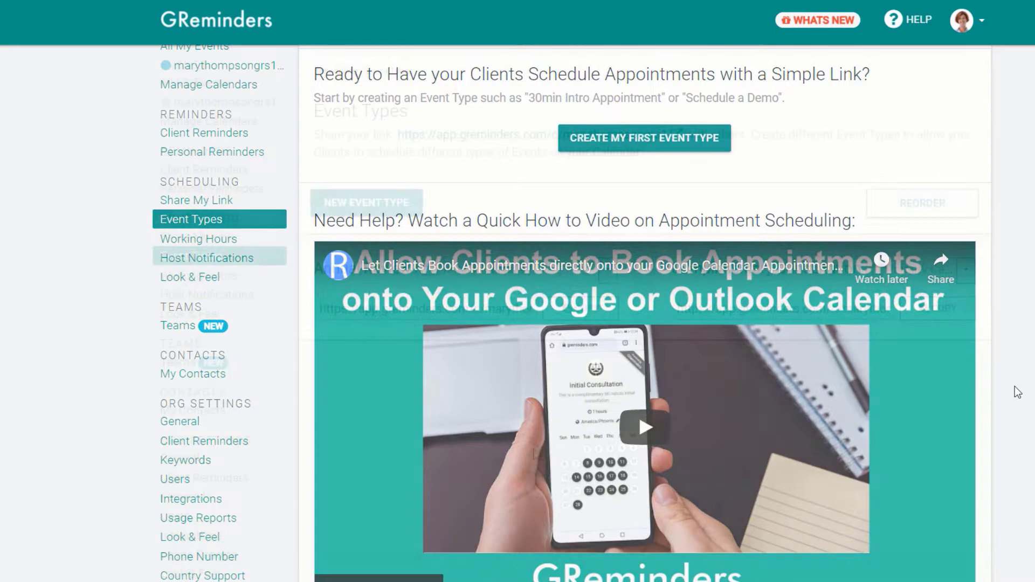
{"action": "left_click", "coordinate": [190, 218]}
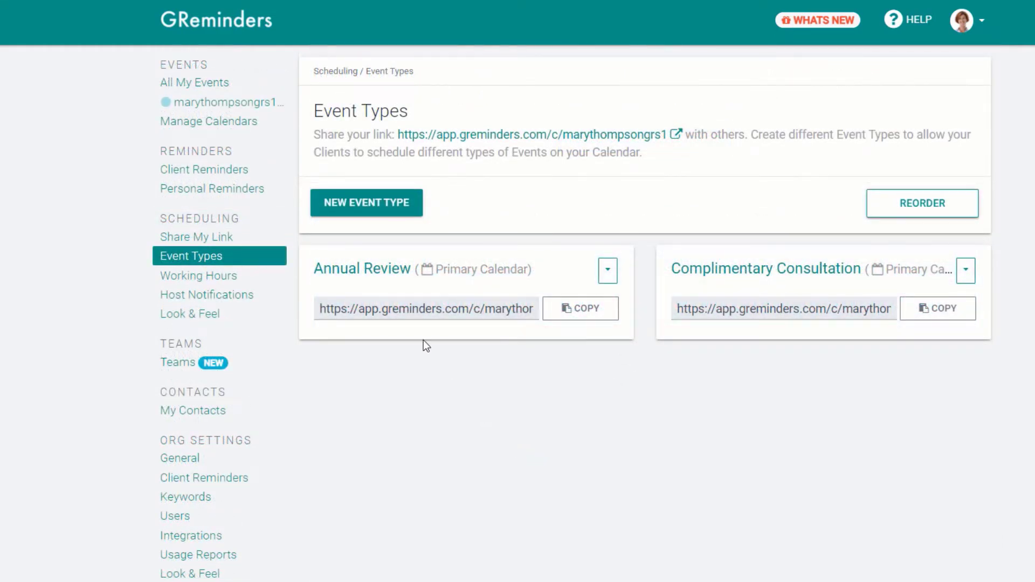
{"action": "left_click", "coordinate": [362, 268]}
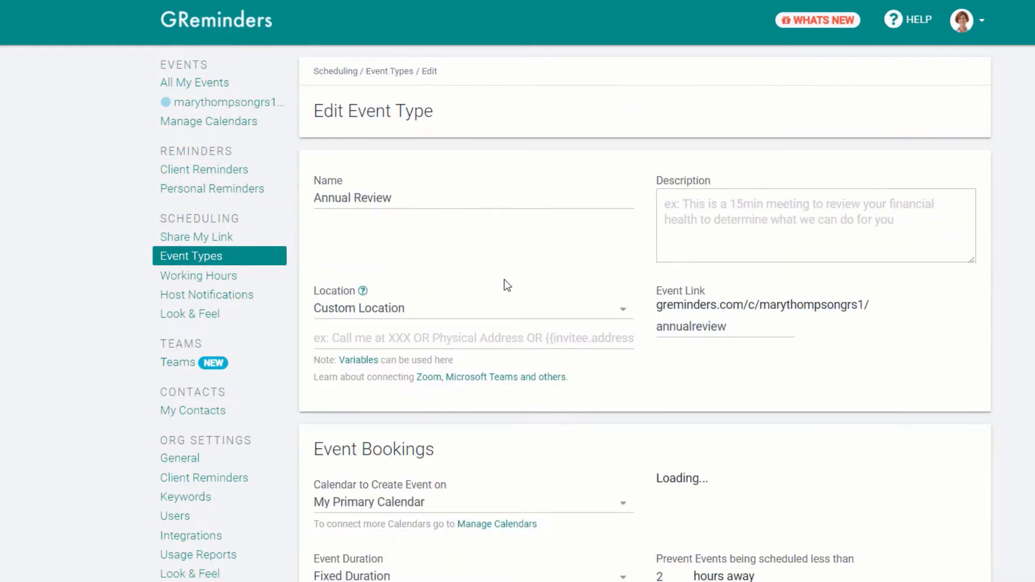
{"action": "scroll", "scroll_direction": "down", "scroll_amount": 3}
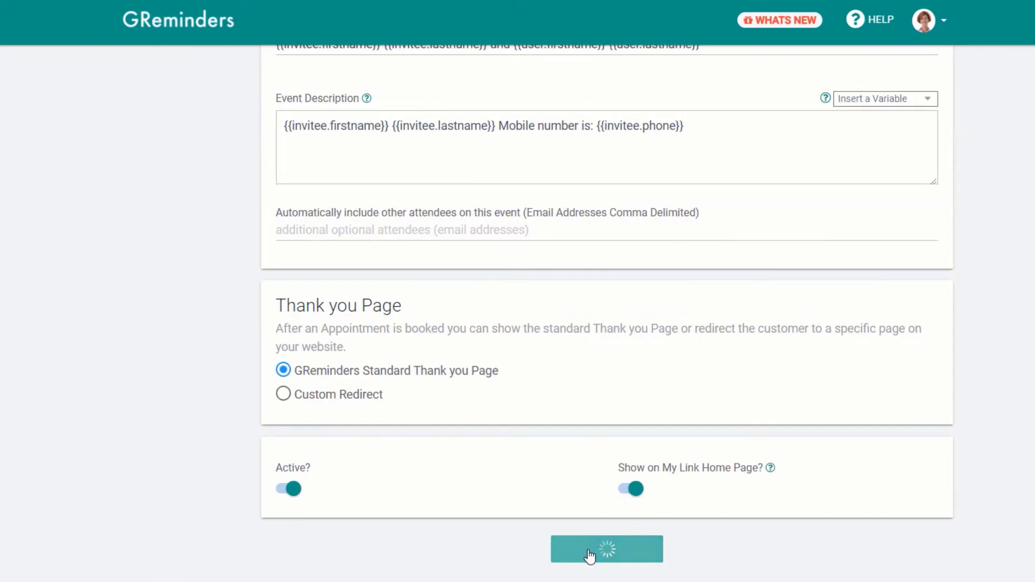
{"action": "left_click", "coordinate": [615, 557]}
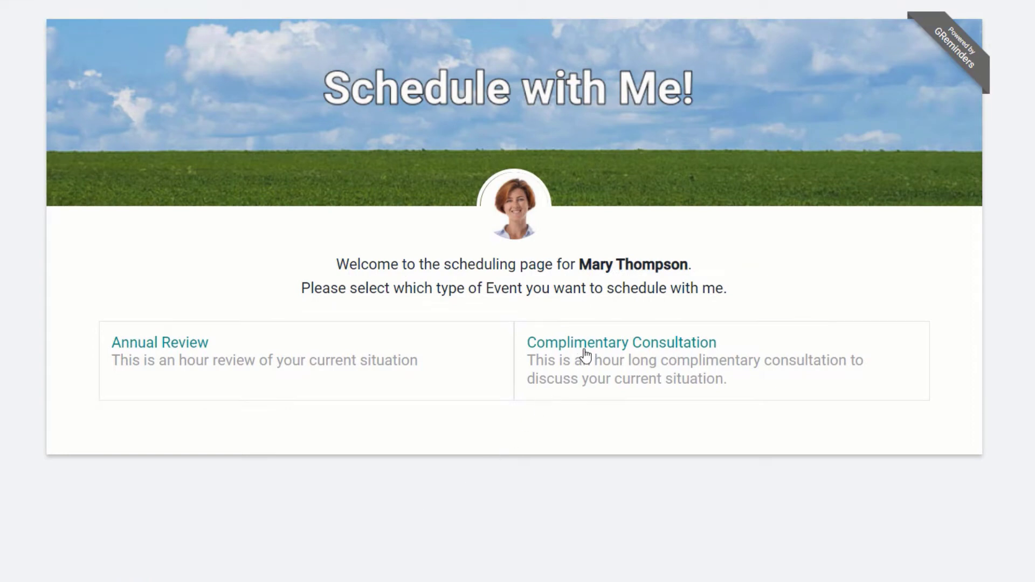
{"action": "left_click", "coordinate": [621, 343]}
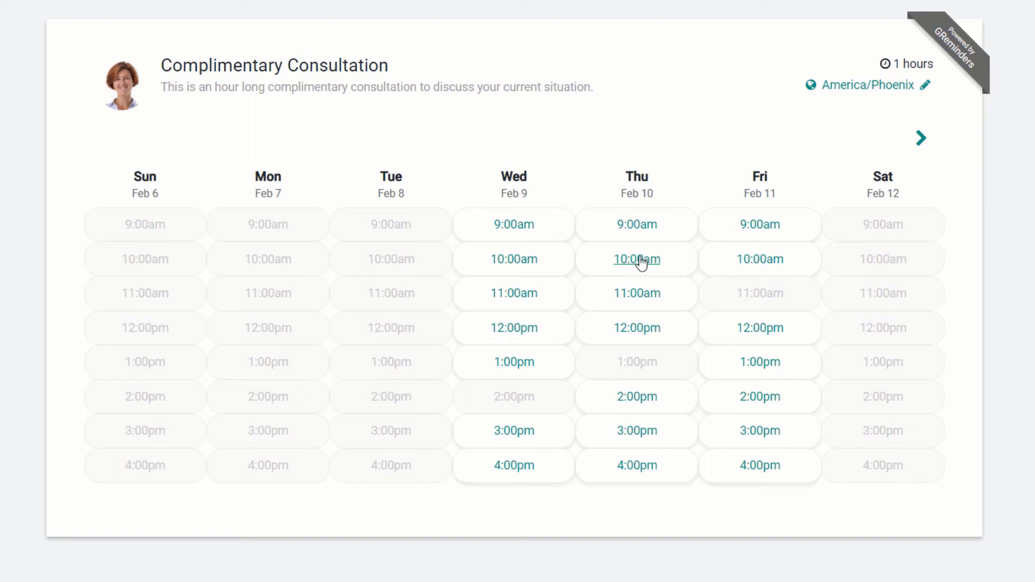
{"action": "left_click", "coordinate": [637, 258]}
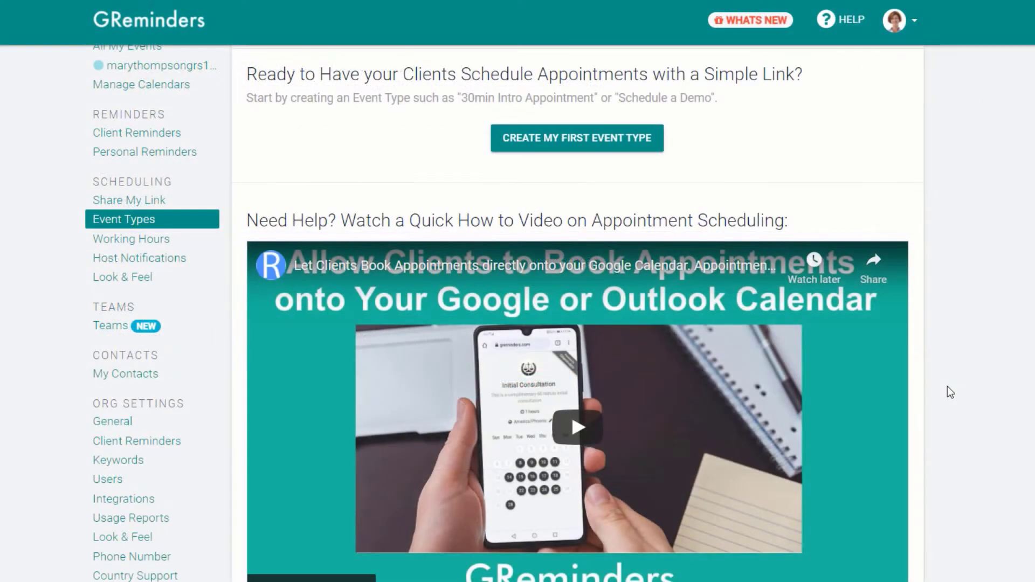
{"action": "mouse_move", "coordinate": [138, 245]}
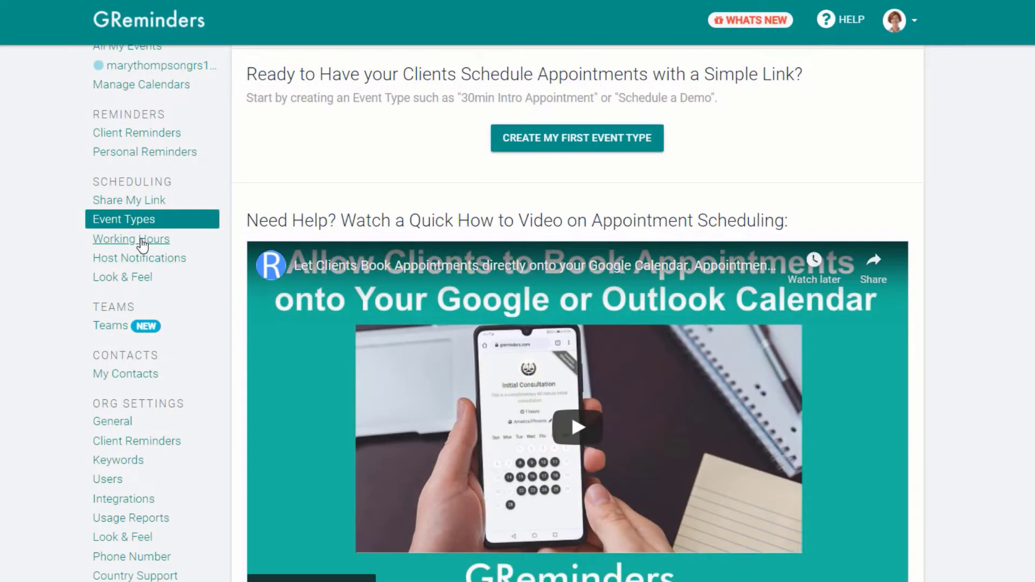
Review Working Hours and the Allow Cancellations options, then go to Host Notifications.
{"action": "left_click", "coordinate": [130, 238]}
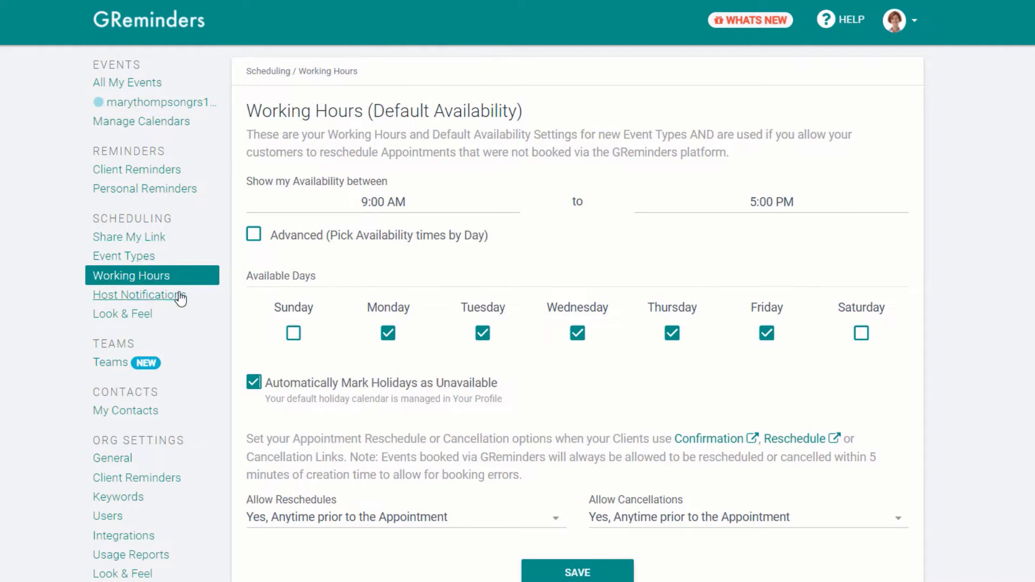
{"action": "left_click", "coordinate": [403, 517]}
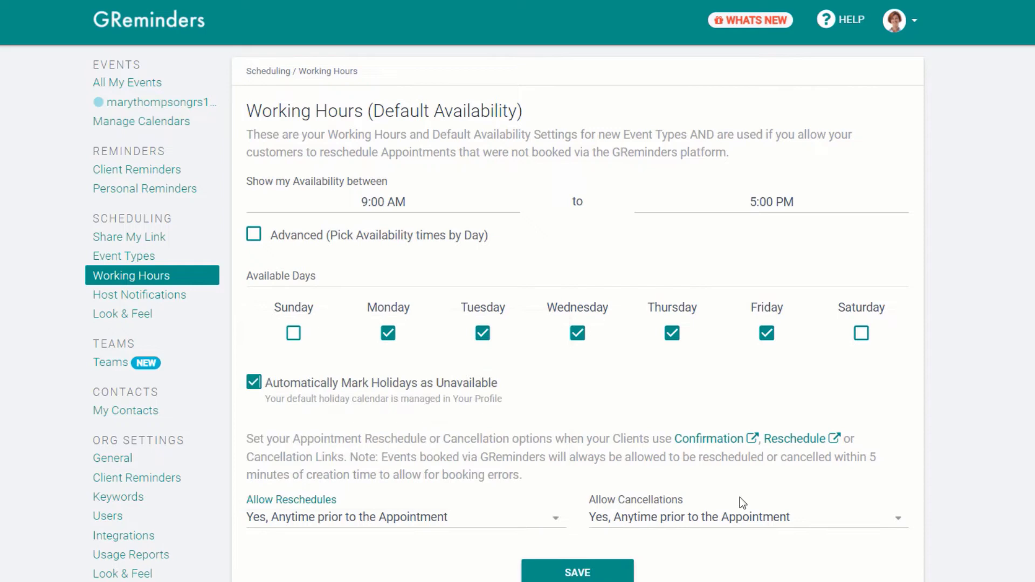
{"action": "left_click", "coordinate": [746, 517]}
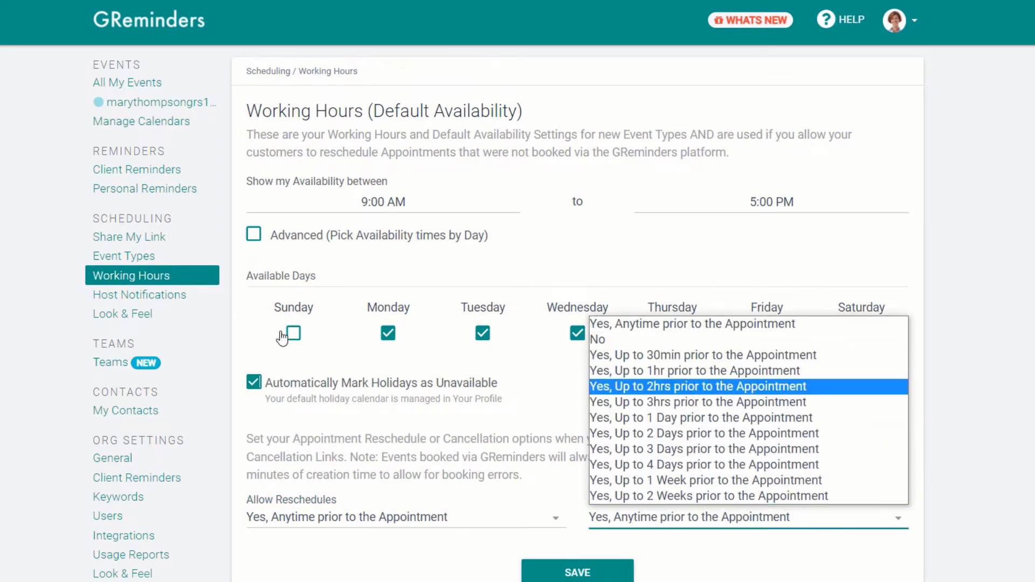
{"action": "left_click", "coordinate": [138, 295]}
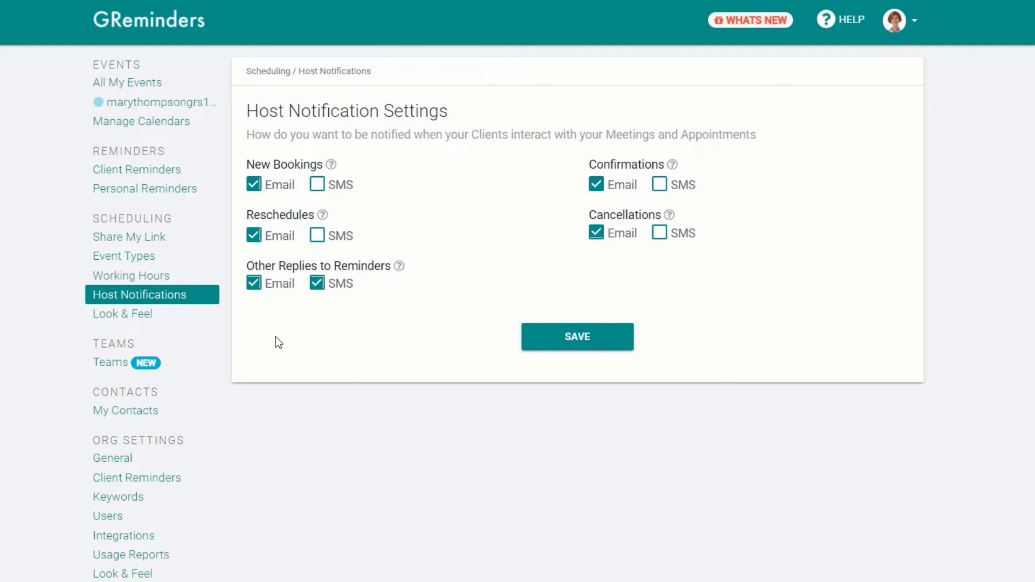
{"action": "mouse_move", "coordinate": [142, 319]}
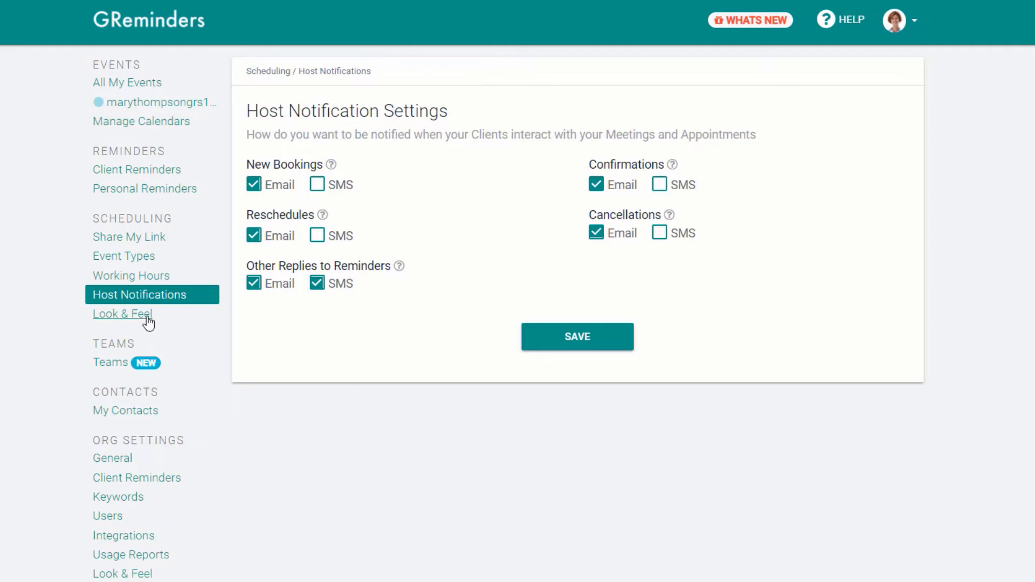
View the Look & Feel page with the scheduling banner and booking page colours.
{"action": "left_click", "coordinate": [123, 314]}
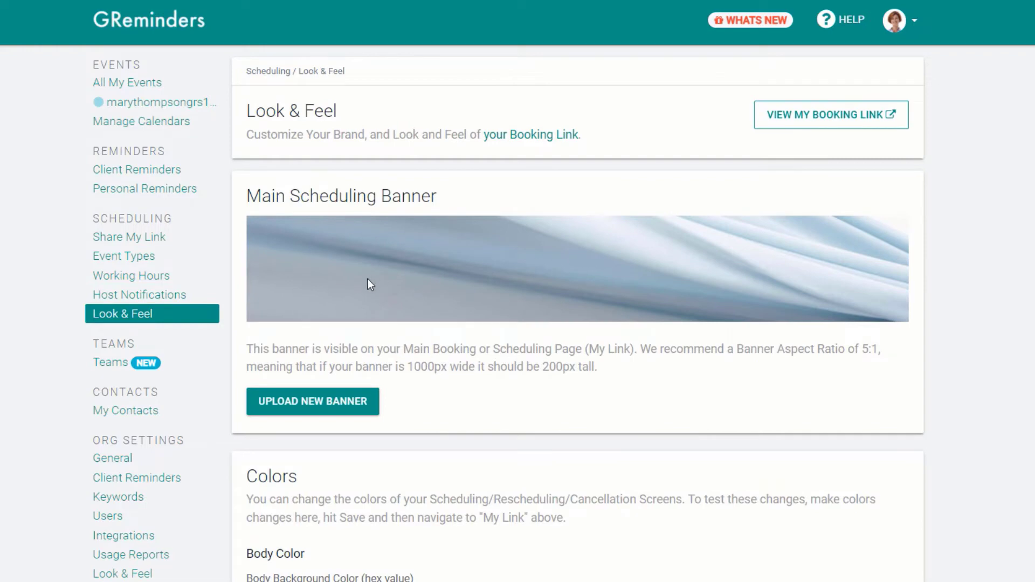
{"action": "scroll", "scroll_direction": "down", "scroll_amount": 3}
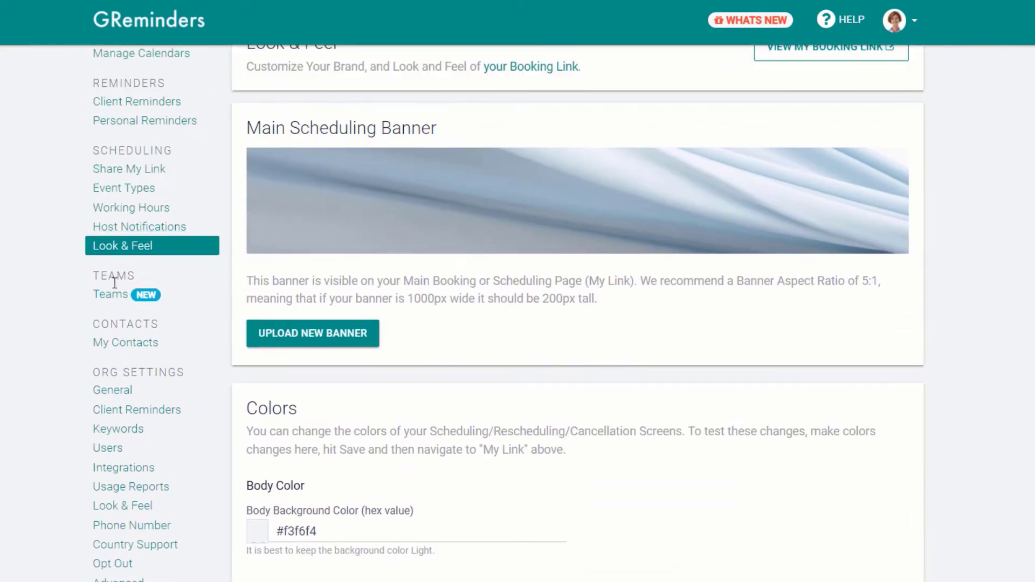
View the Teams page down to the team scheduling setup video.
{"action": "left_click", "coordinate": [110, 293]}
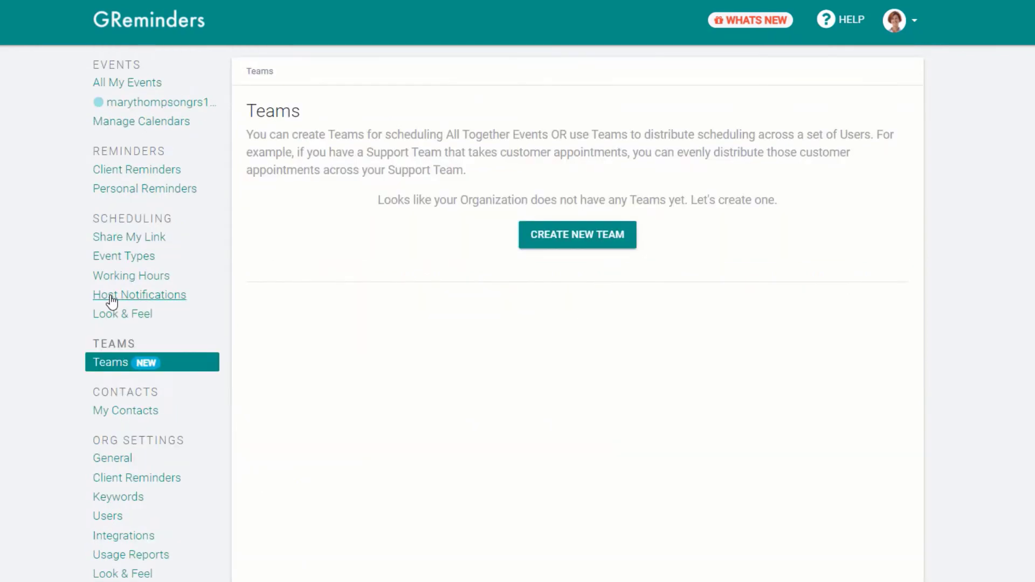
{"action": "scroll", "scroll_direction": "down", "scroll_amount": 3}
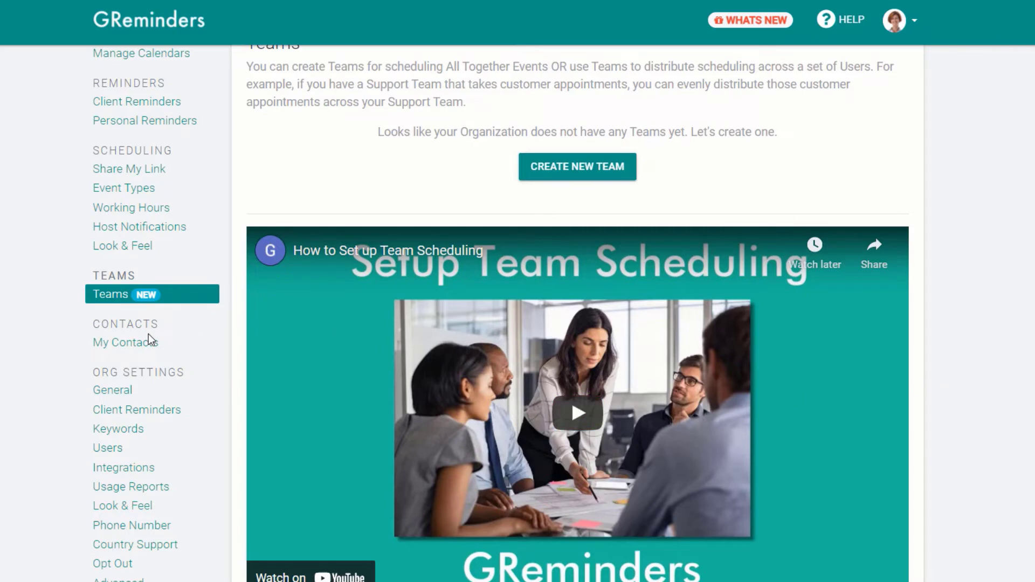
View the My Contacts page on contact-to-event matching and scroll the sidebar.
{"action": "left_click", "coordinate": [125, 343]}
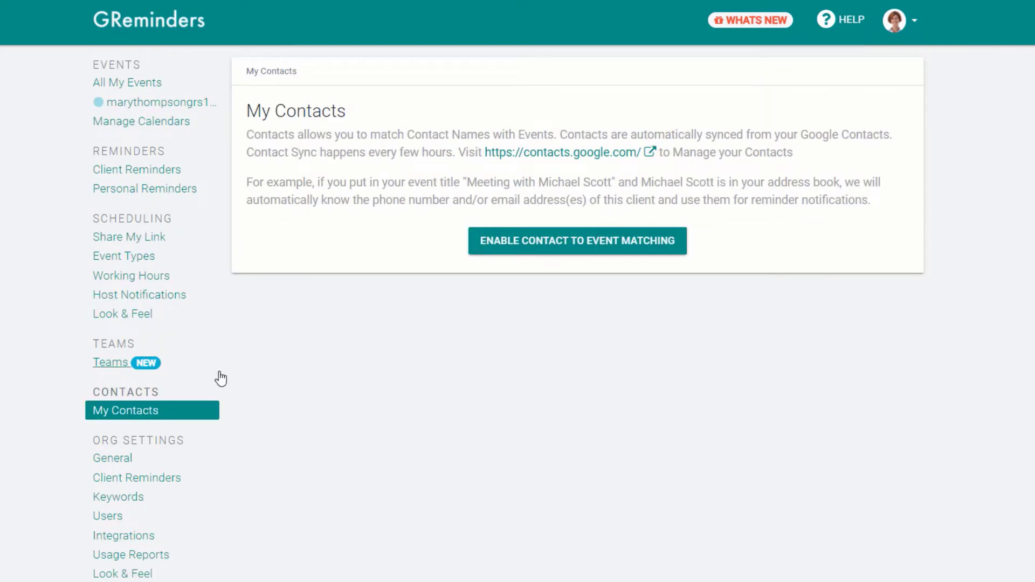
{"action": "mouse_move", "coordinate": [369, 412]}
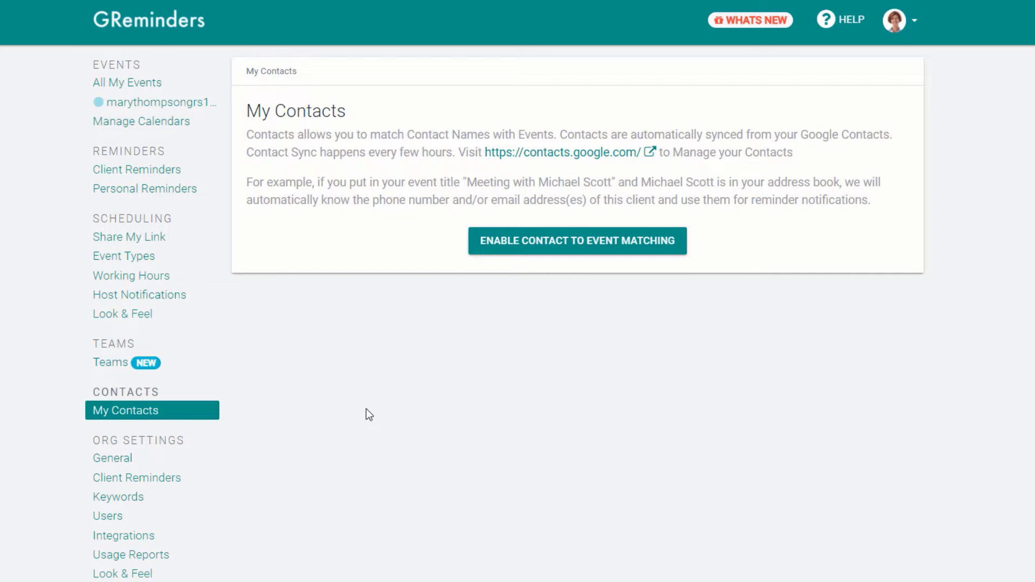
{"action": "mouse_move", "coordinate": [362, 418]}
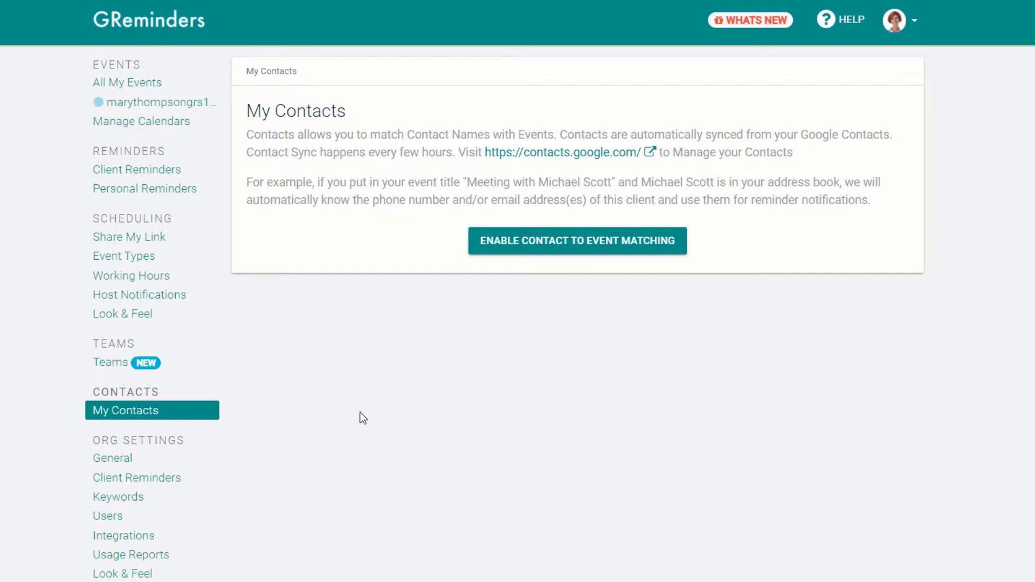
{"action": "mouse_move", "coordinate": [299, 430]}
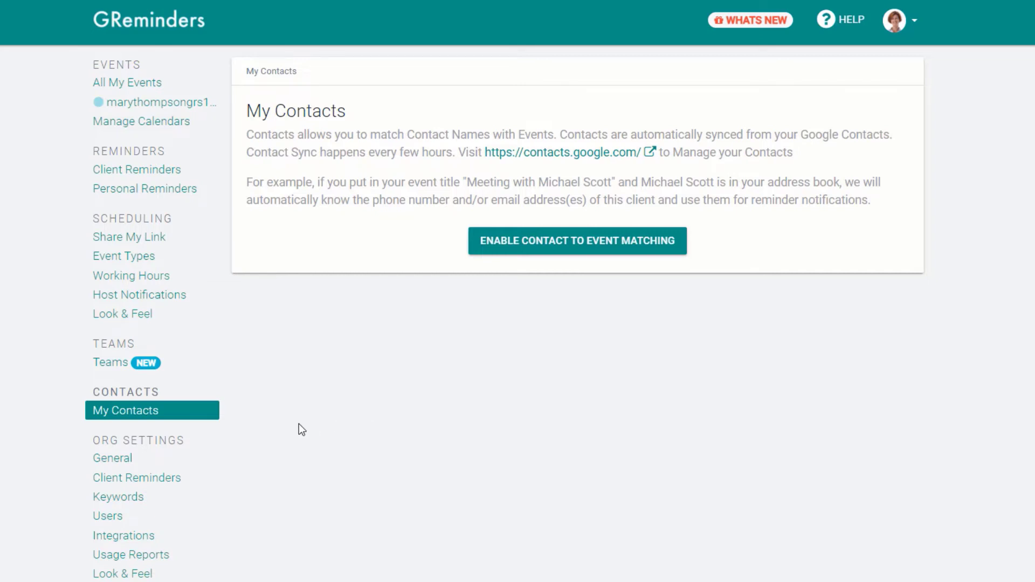
{"action": "scroll", "scroll_direction": "down", "scroll_amount": 3}
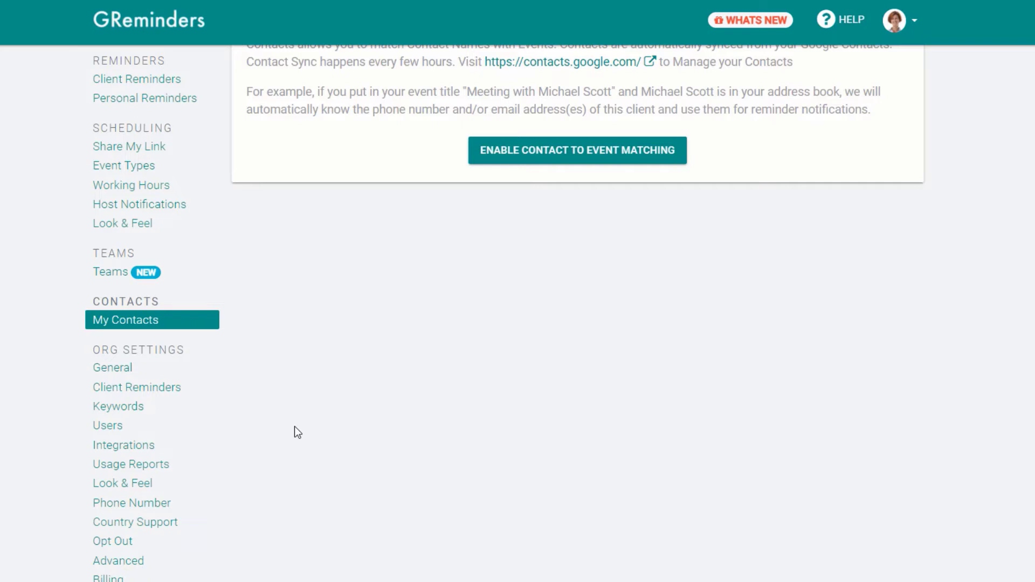
{"action": "scroll", "scroll_direction": "down", "scroll_amount": 3}
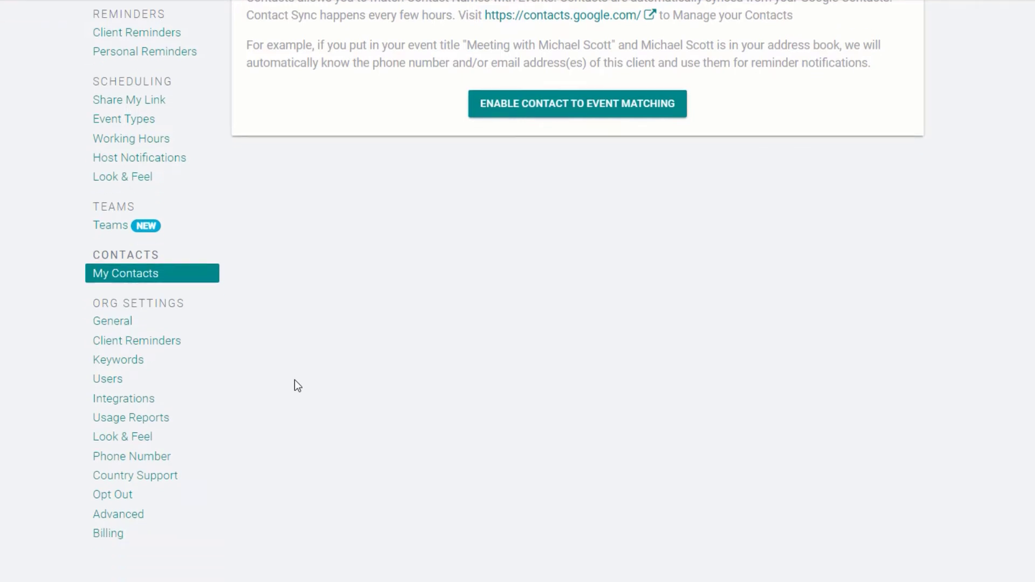
{"action": "mouse_move", "coordinate": [162, 401]}
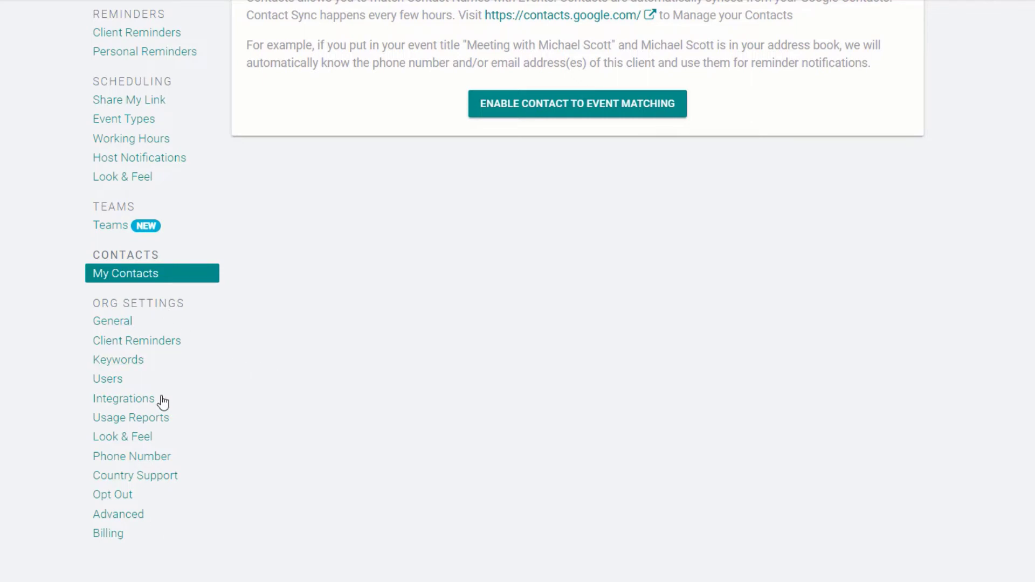
{"action": "mouse_move", "coordinate": [112, 321]}
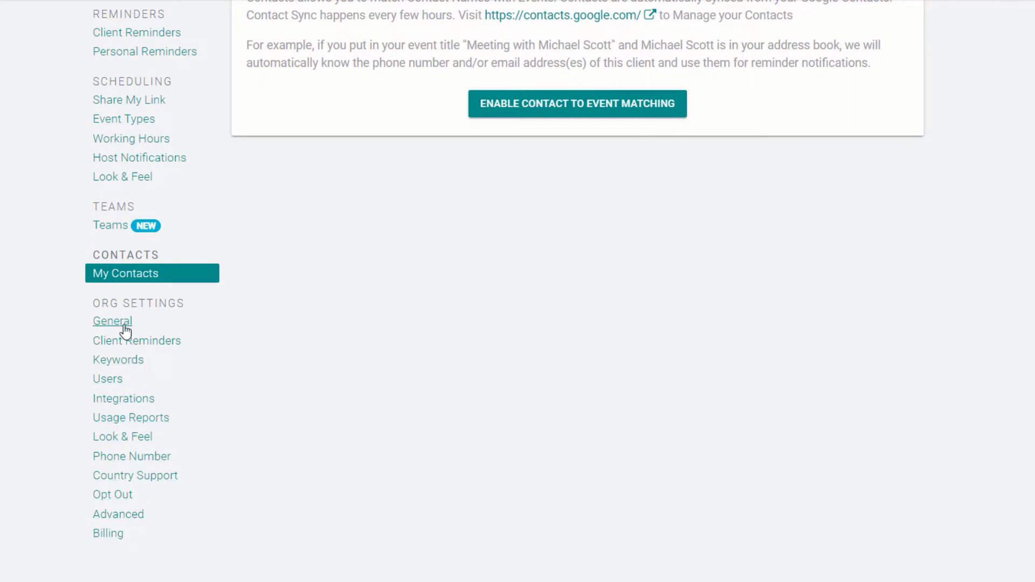
Review org General settings and flip the all-users notification override on and back off.
{"action": "left_click", "coordinate": [112, 321]}
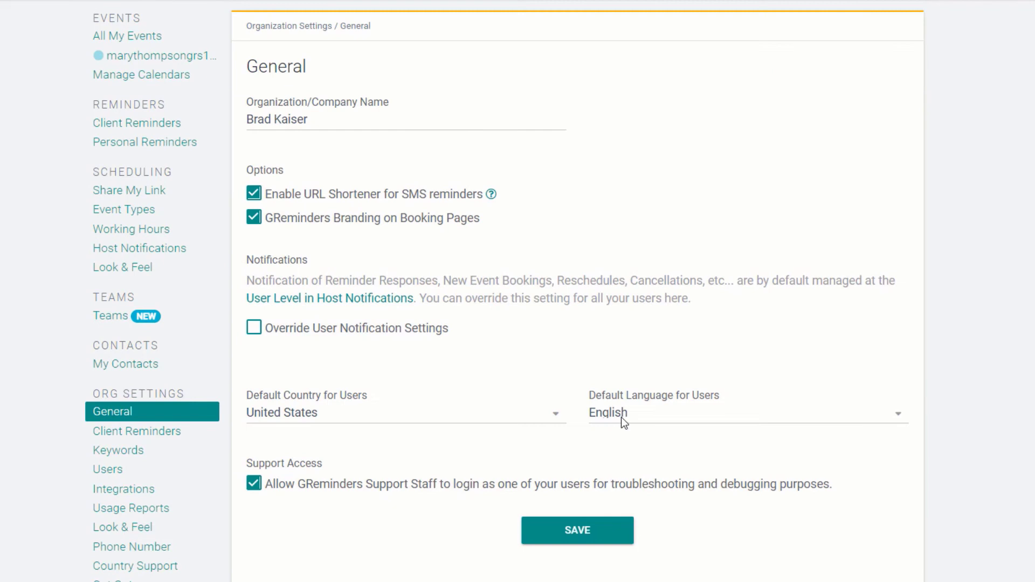
{"action": "scroll", "scroll_direction": "down", "scroll_amount": 3}
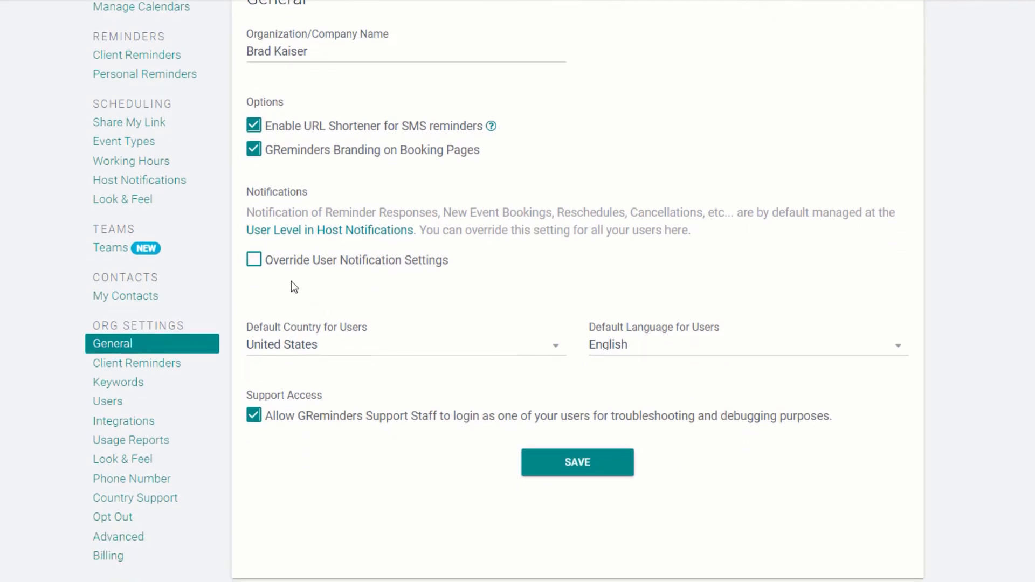
{"action": "left_click", "coordinate": [253, 258]}
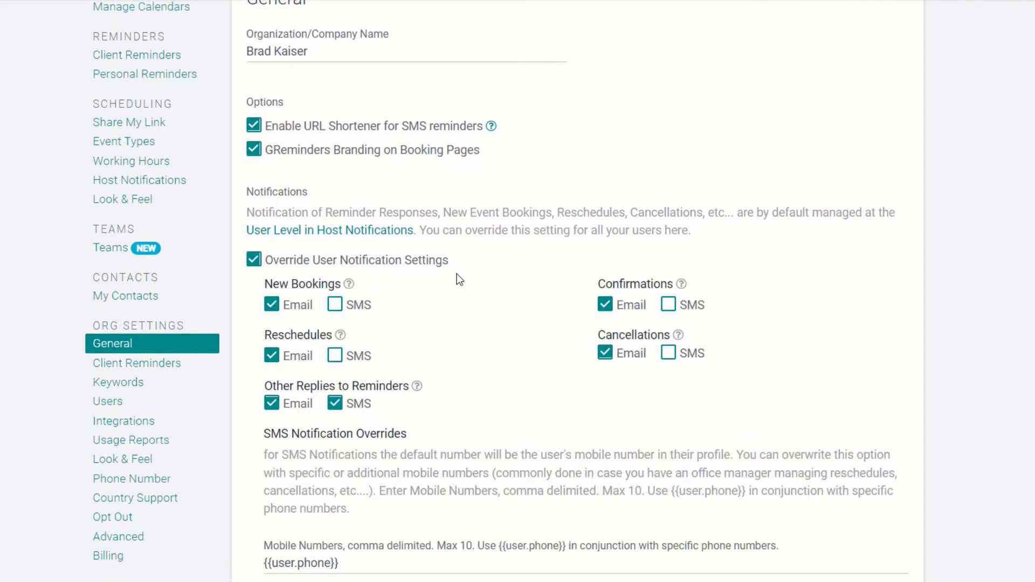
{"action": "left_click", "coordinate": [254, 260]}
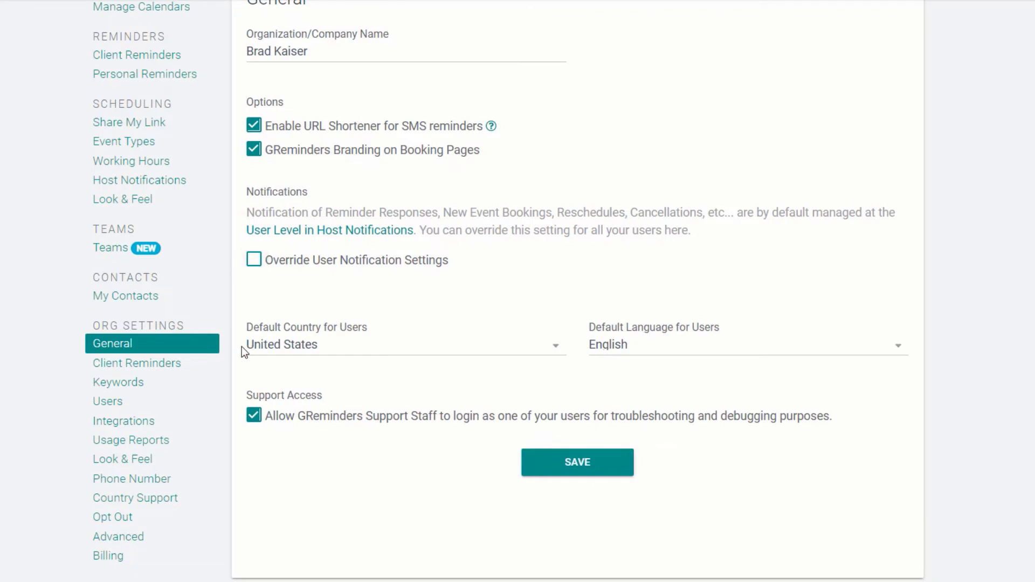
In org Client Reminders, preview the Override All Users toggle and cancel, leaving it off.
{"action": "left_click", "coordinate": [136, 363]}
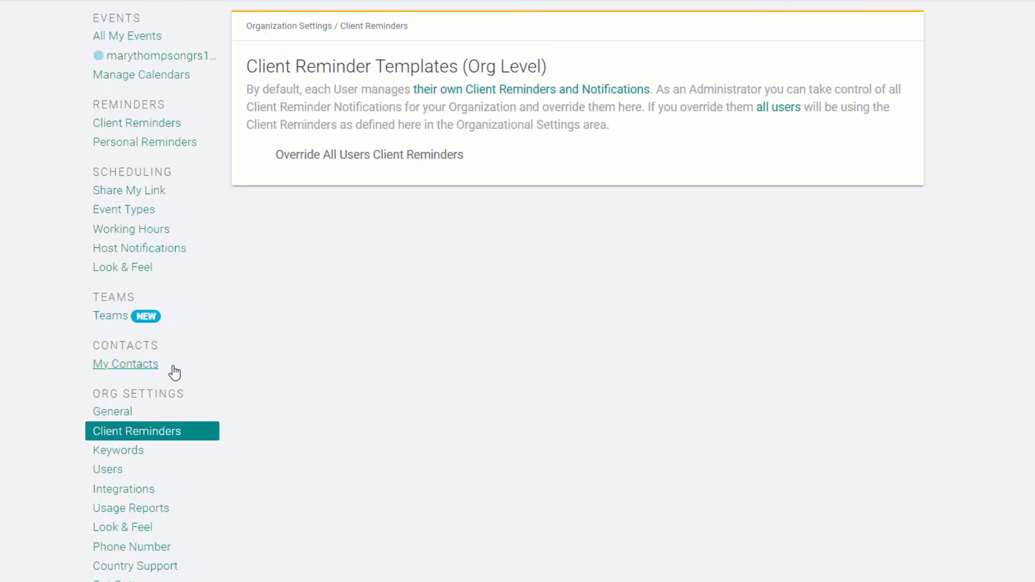
{"action": "left_click", "coordinate": [259, 155]}
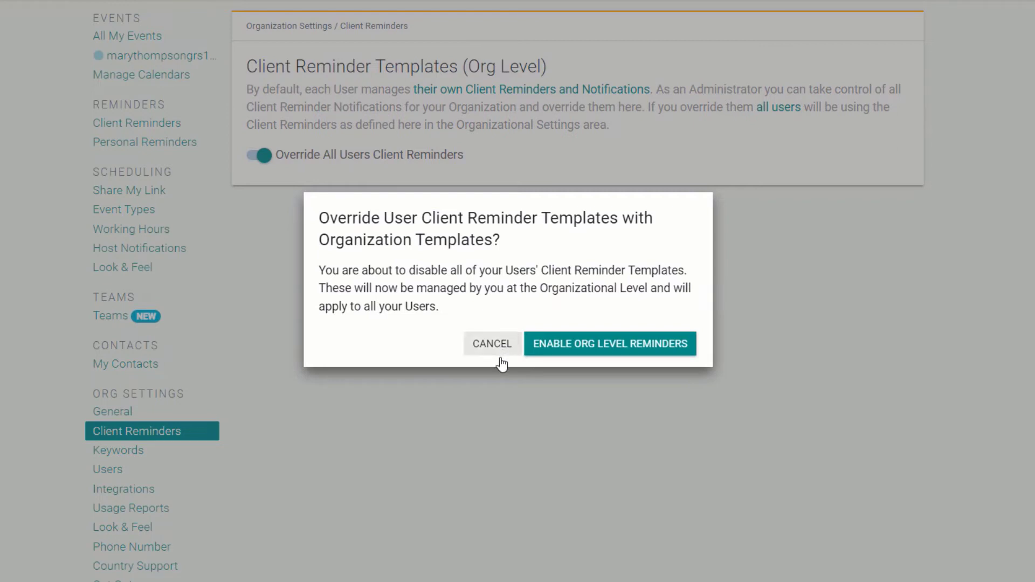
{"action": "left_click", "coordinate": [491, 344]}
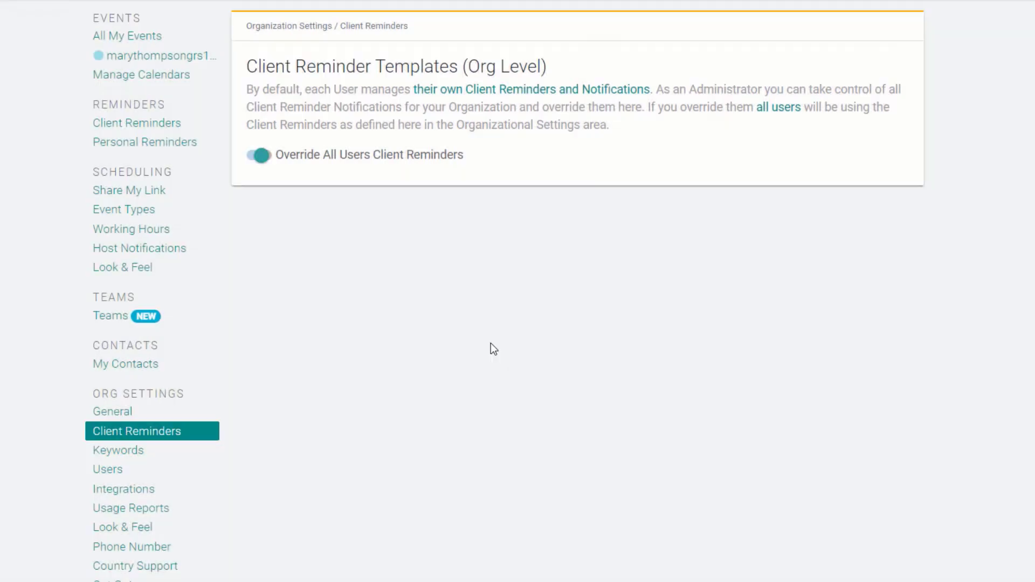
{"action": "left_click", "coordinate": [259, 156]}
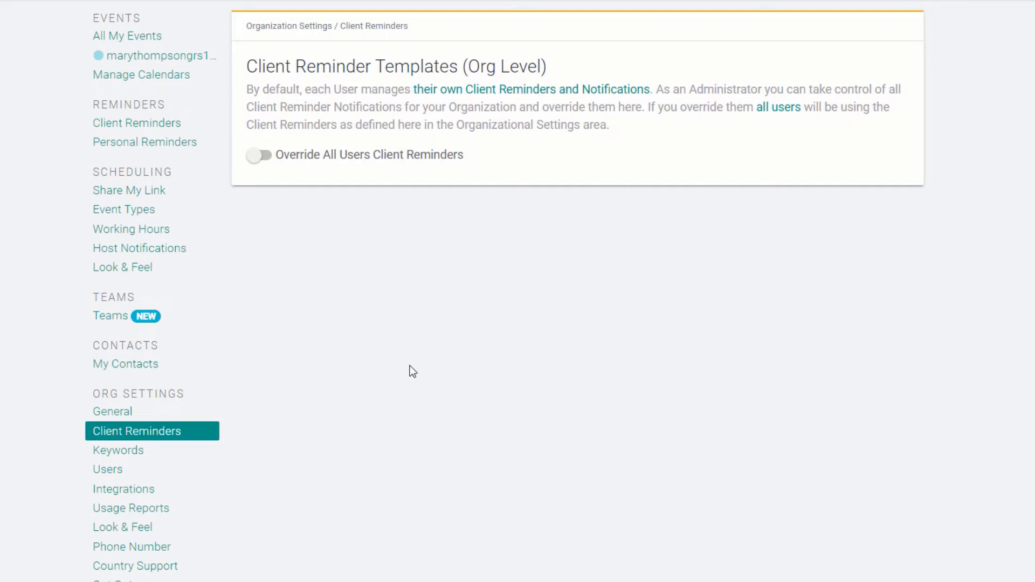
{"action": "mouse_move", "coordinate": [309, 380]}
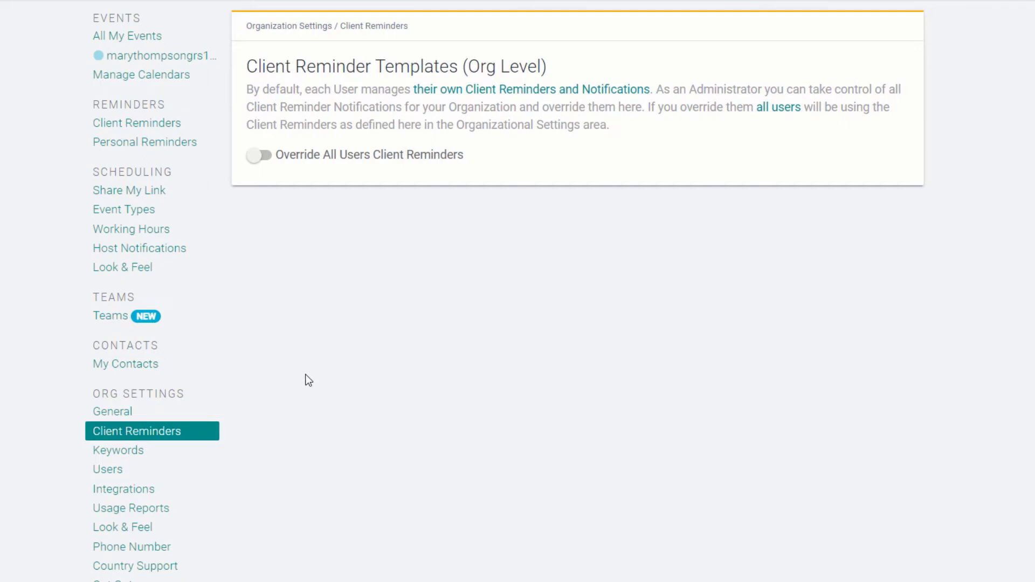
{"action": "scroll", "scroll_direction": "down", "scroll_amount": 3}
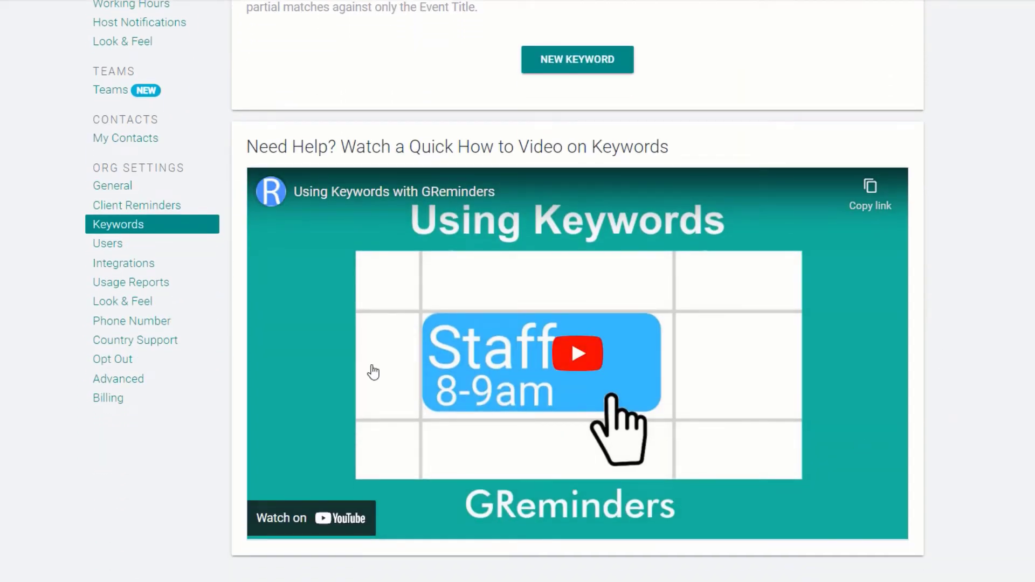
{"action": "mouse_move", "coordinate": [108, 250]}
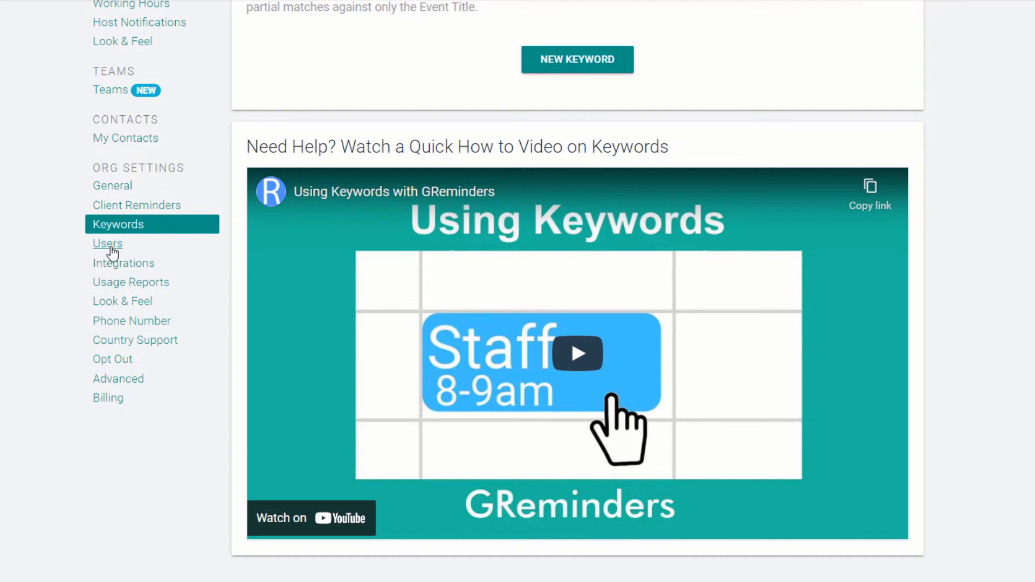
View the Users list, then the Integrations page listing Google Meet, Teams, Skype and Zoom.
{"action": "left_click", "coordinate": [107, 244]}
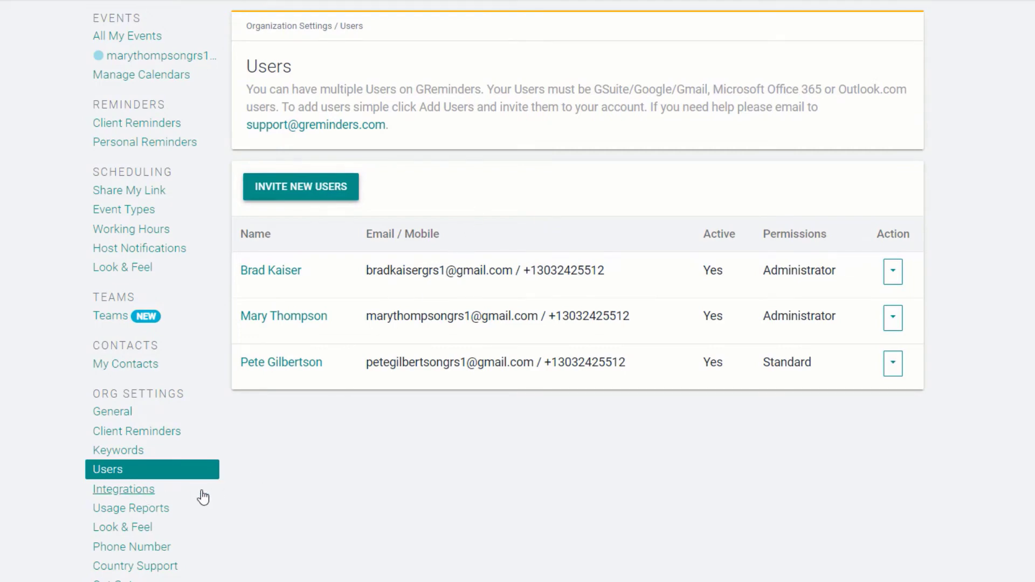
{"action": "left_click", "coordinate": [123, 490]}
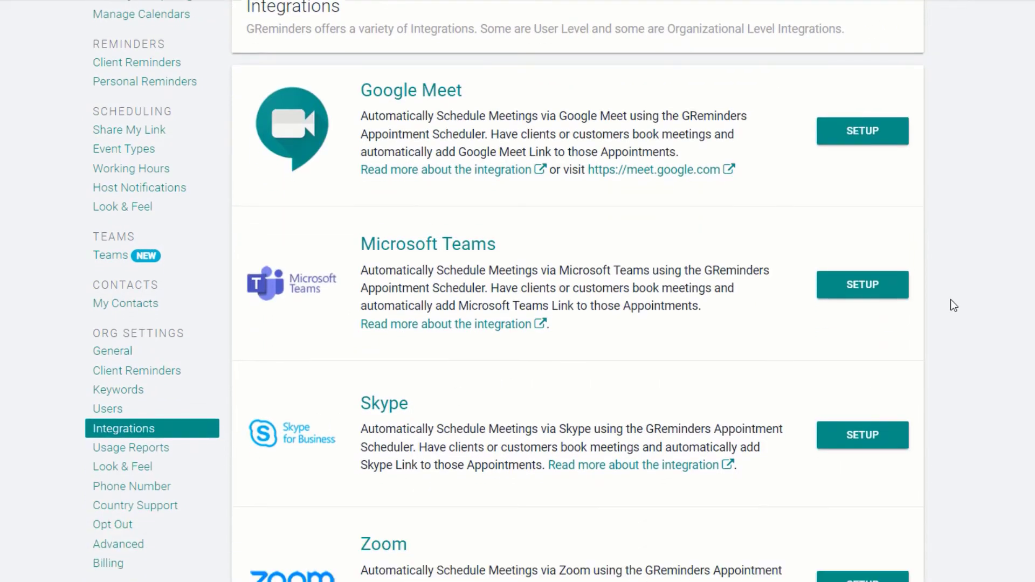
{"action": "scroll", "scroll_direction": "down", "scroll_amount": 3}
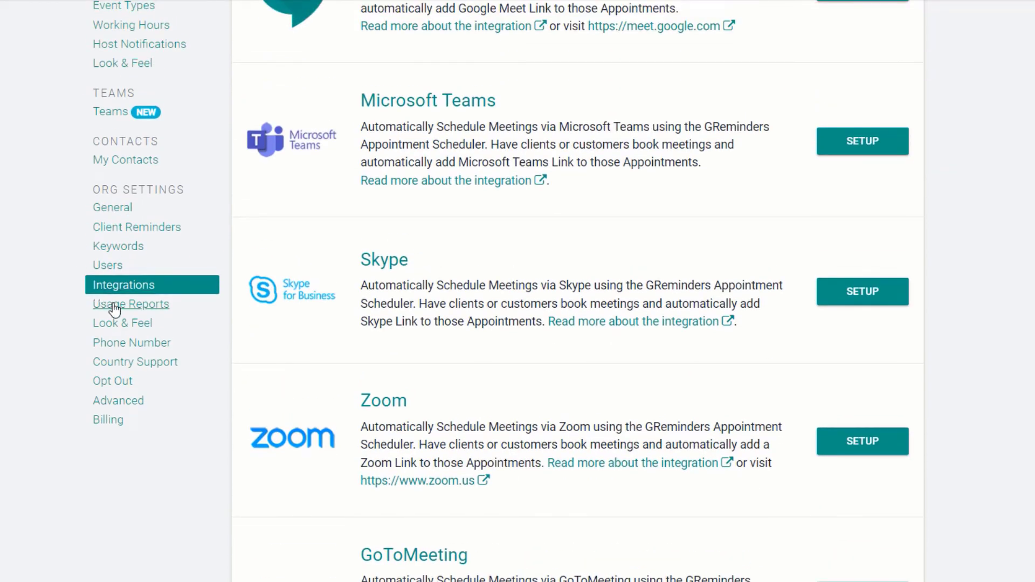
Review Usage Reports and the sent-message log, then go to the organization Look & Feel settings.
{"action": "left_click", "coordinate": [130, 304]}
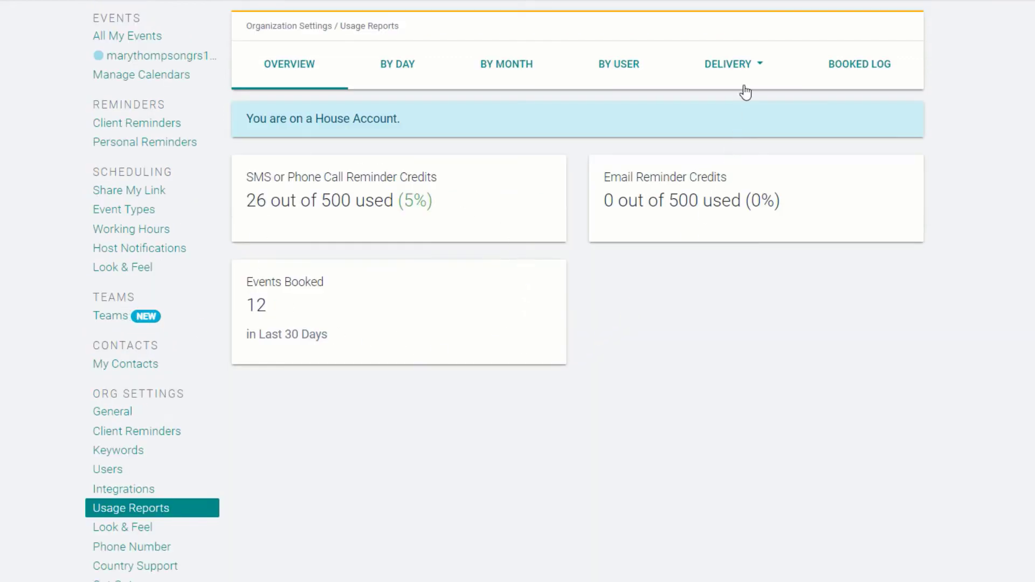
{"action": "mouse_move", "coordinate": [698, 159]}
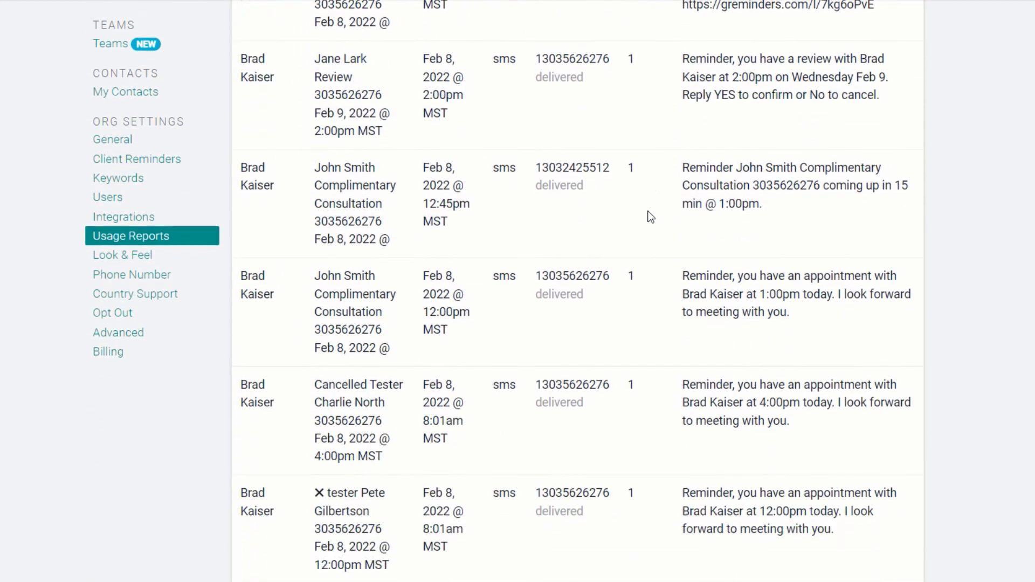
{"action": "scroll", "scroll_direction": "down", "scroll_amount": 3}
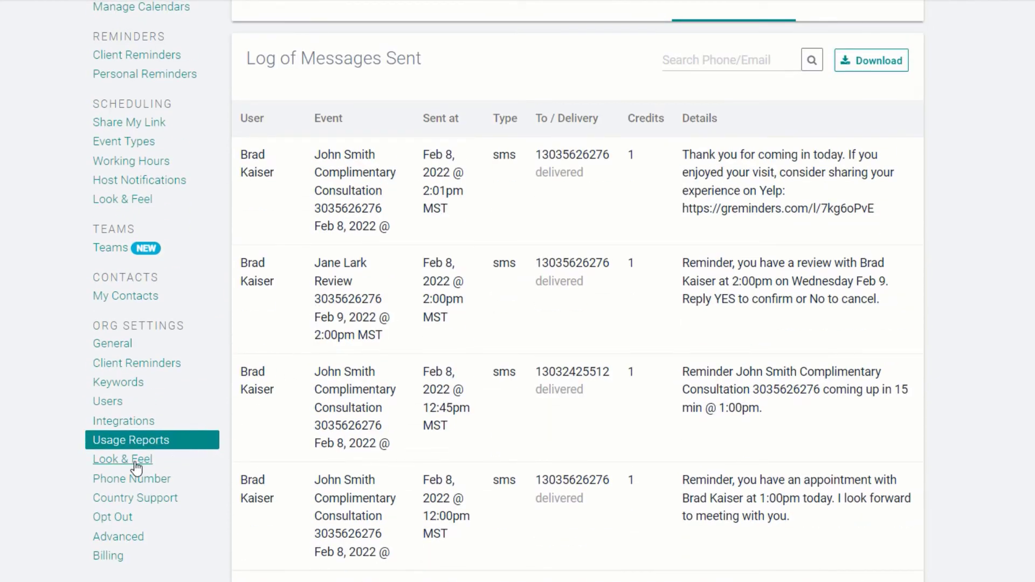
{"action": "left_click", "coordinate": [123, 459]}
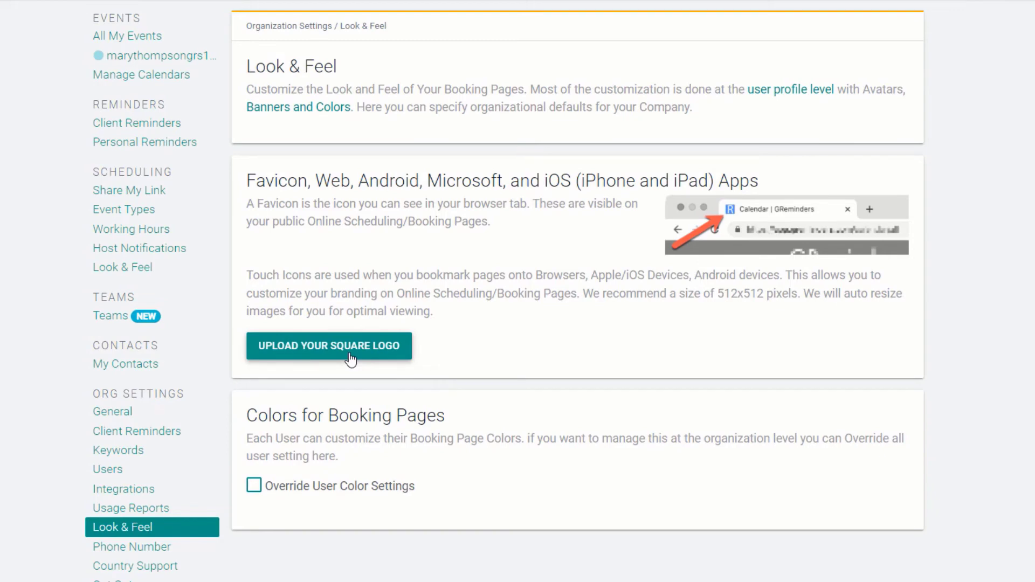
Review the Phone Number SMS pool, then the Country Support list of country checkboxes.
{"action": "left_click", "coordinate": [255, 485]}
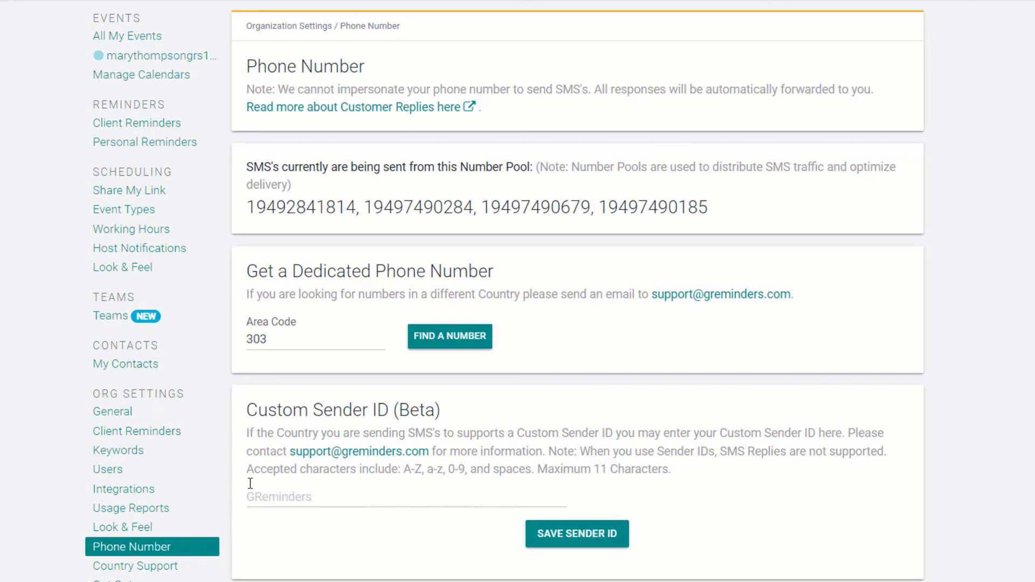
{"action": "scroll", "scroll_direction": "down", "scroll_amount": 3}
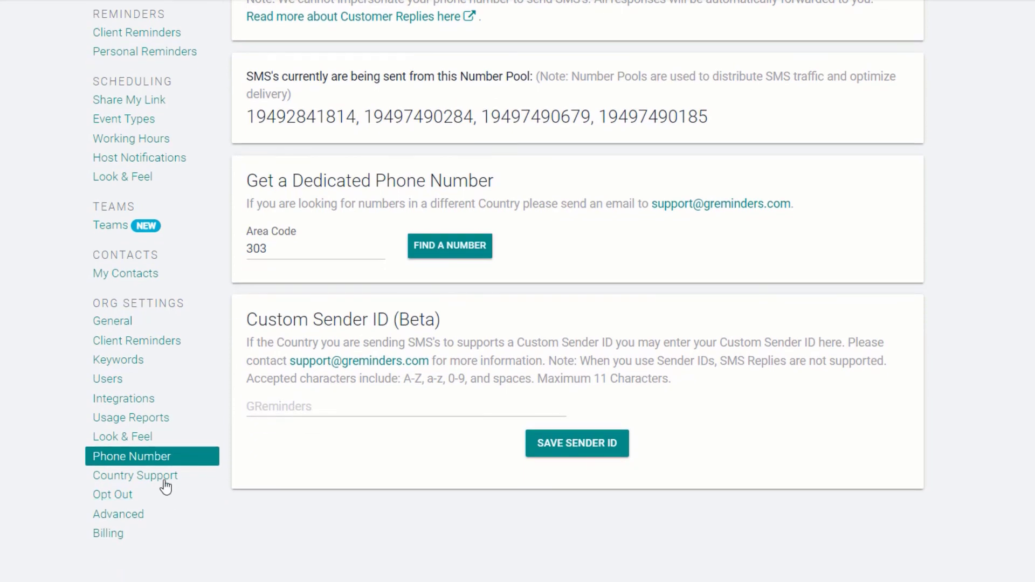
{"action": "left_click", "coordinate": [135, 476]}
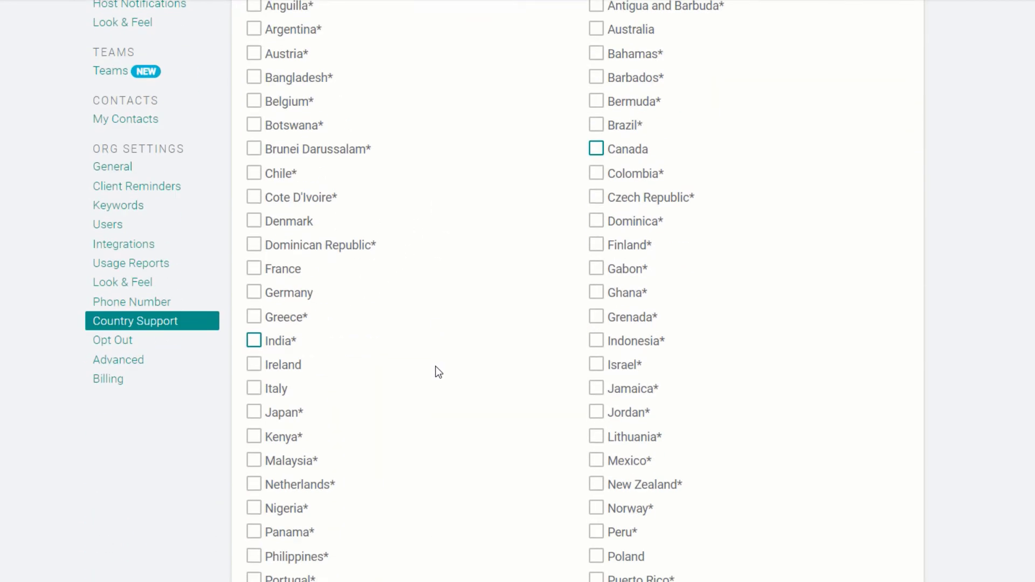
{"action": "scroll", "scroll_direction": "down", "scroll_amount": 3}
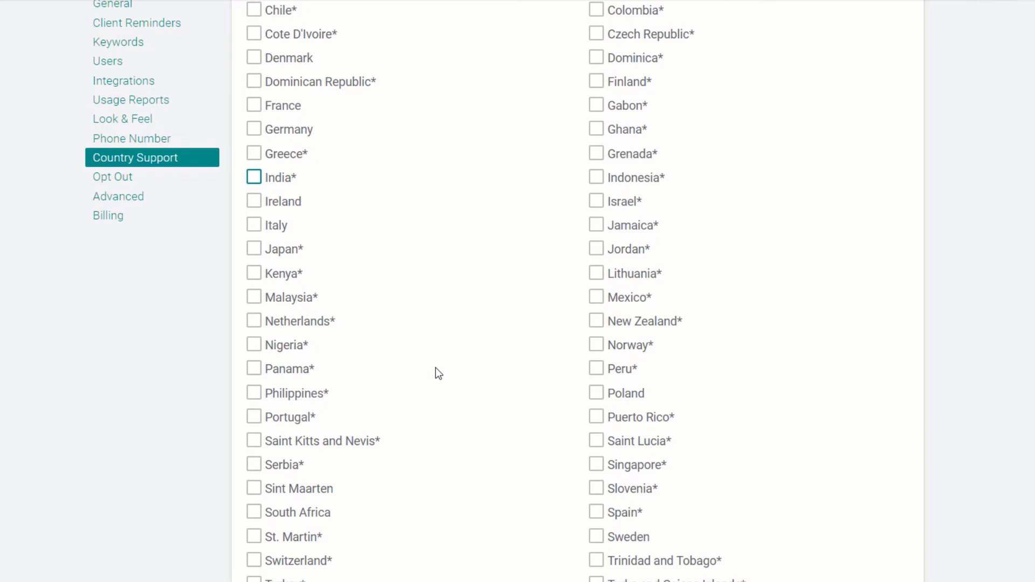
{"action": "mouse_move", "coordinate": [423, 378]}
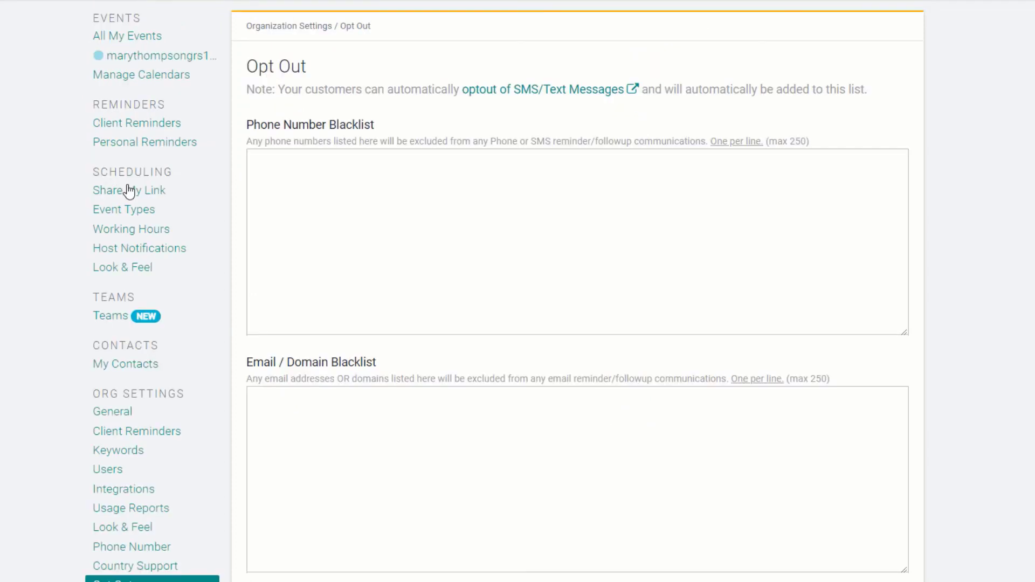
Scroll through the Opt Out blacklists and the Advanced event-field matching settings.
{"action": "scroll", "scroll_direction": "down", "scroll_amount": 3}
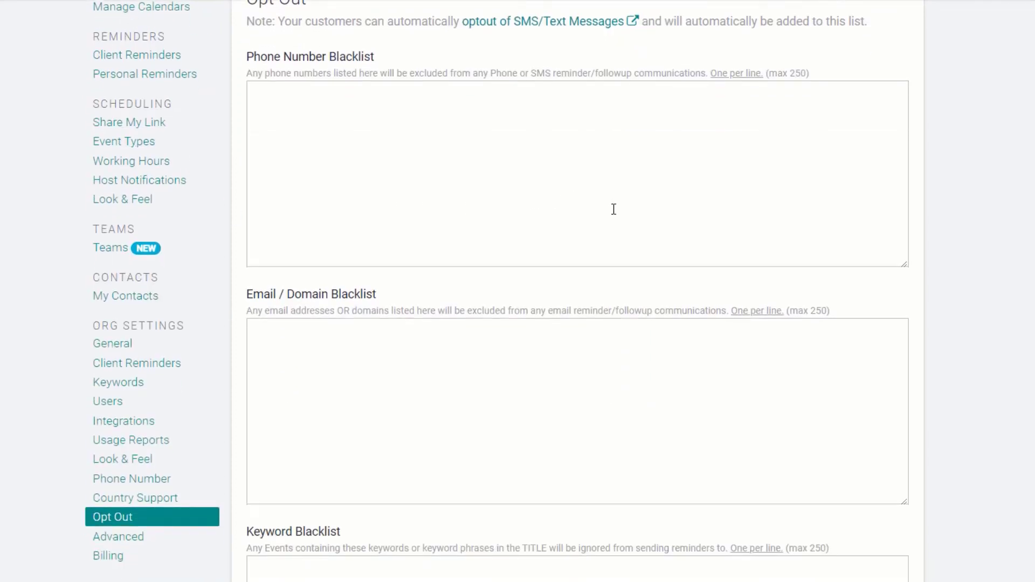
{"action": "scroll", "scroll_direction": "down", "scroll_amount": 3}
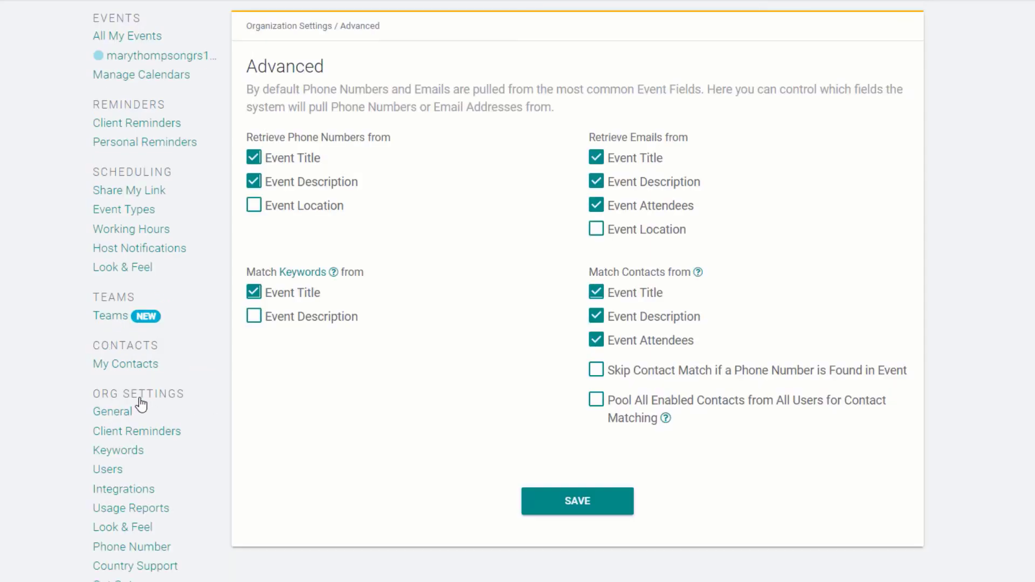
{"action": "mouse_move", "coordinate": [287, 192]}
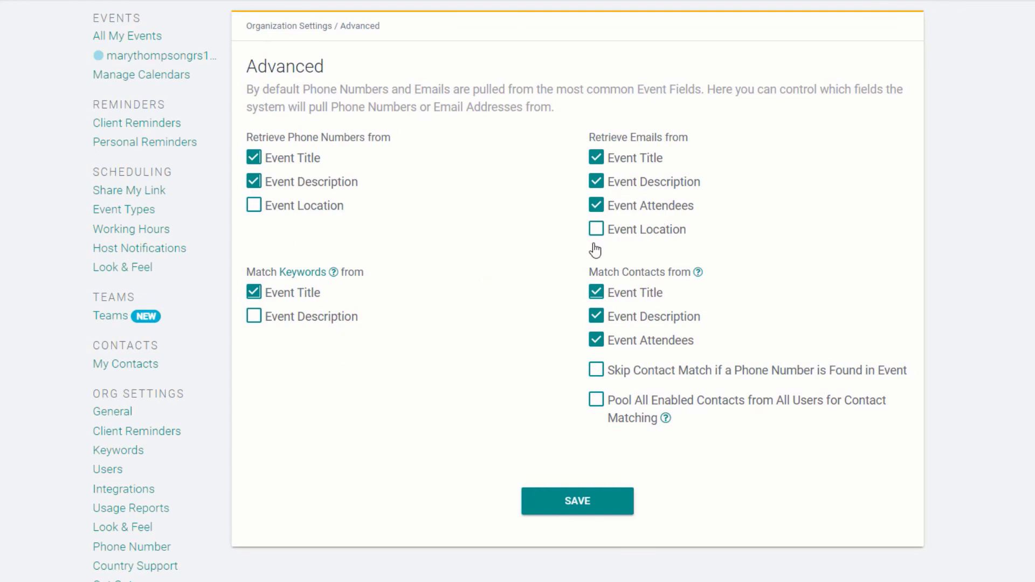
{"action": "mouse_move", "coordinate": [360, 330]}
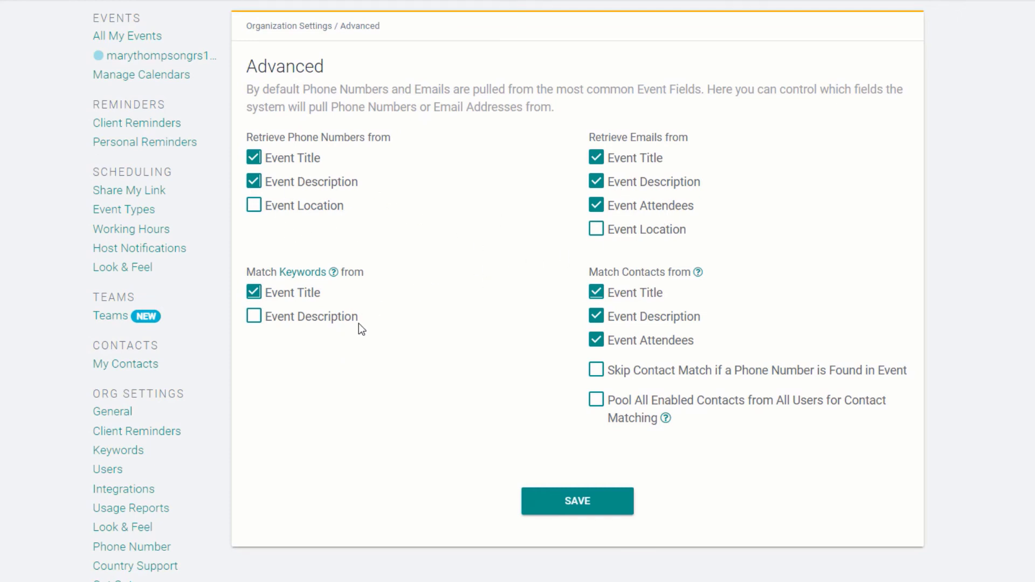
{"action": "scroll", "scroll_direction": "down", "scroll_amount": 3}
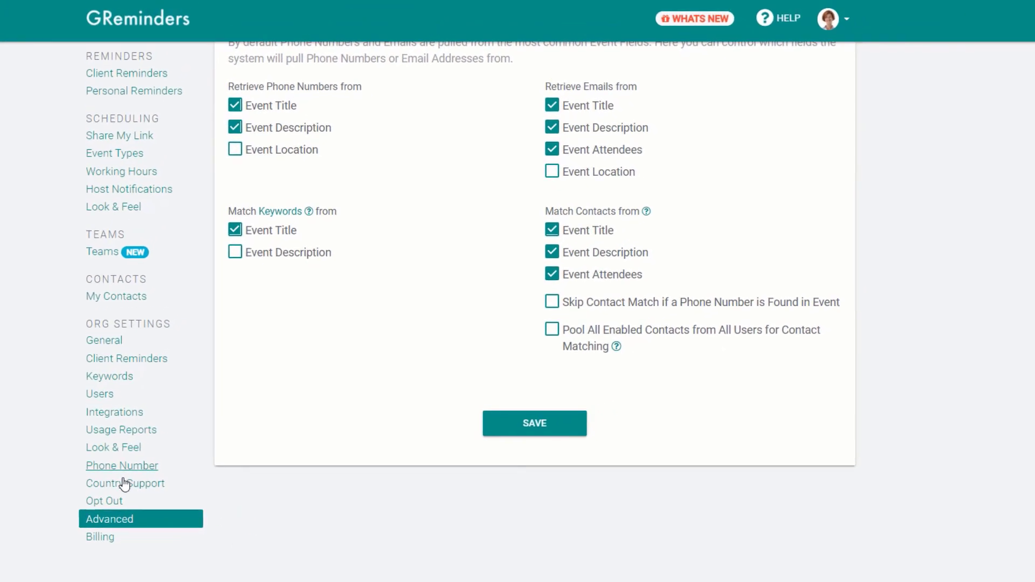
View My Profile from the avatar menu, then bring up the Help article library.
{"action": "left_click", "coordinate": [832, 18]}
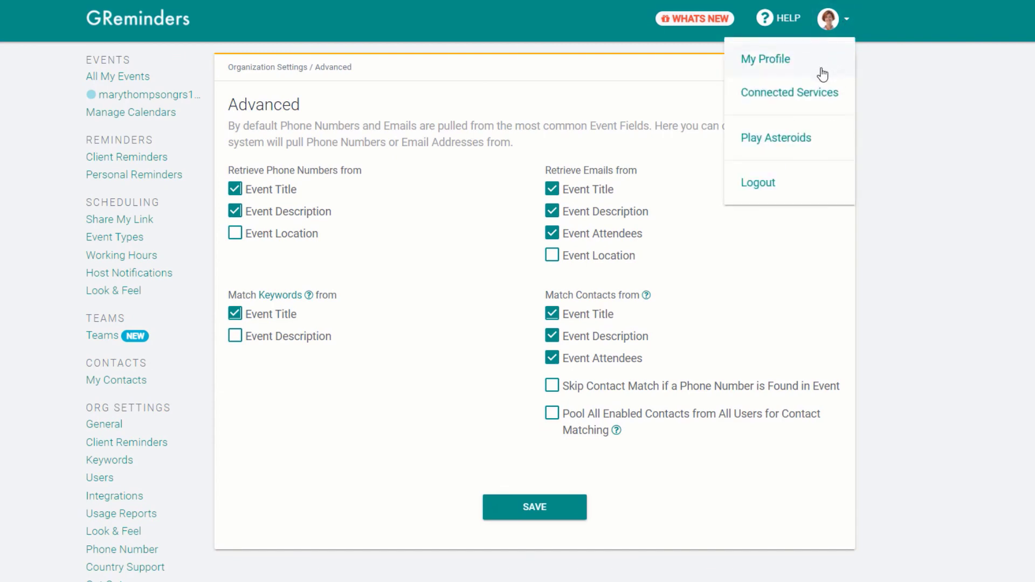
{"action": "left_click", "coordinate": [765, 59]}
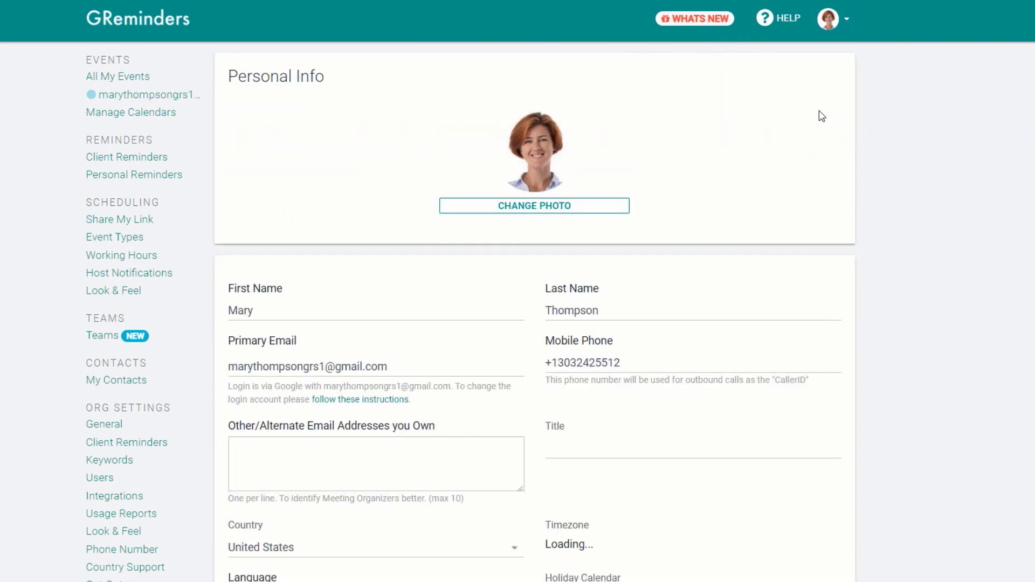
{"action": "scroll", "scroll_direction": "down", "scroll_amount": 3}
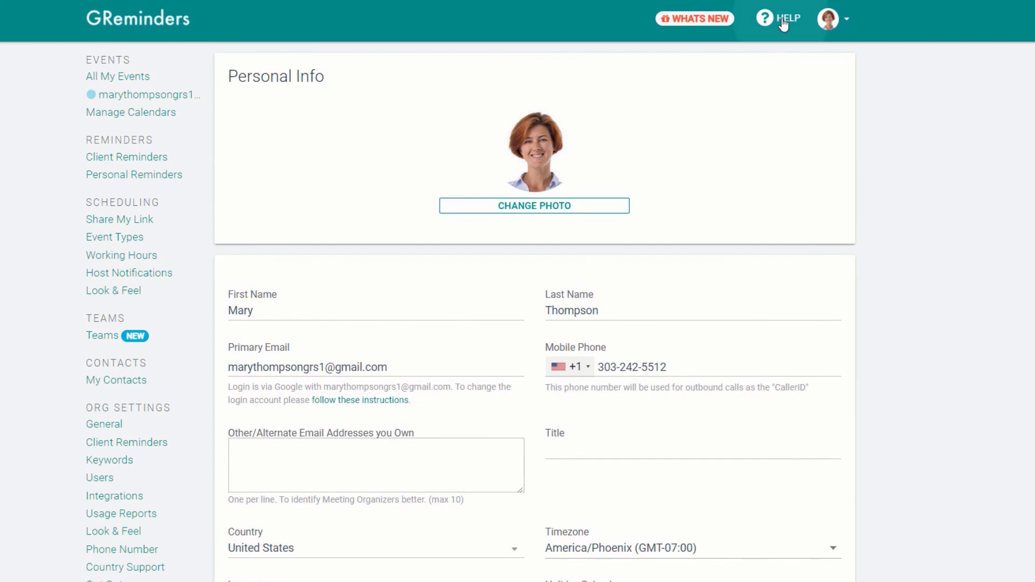
{"action": "left_click", "coordinate": [787, 17]}
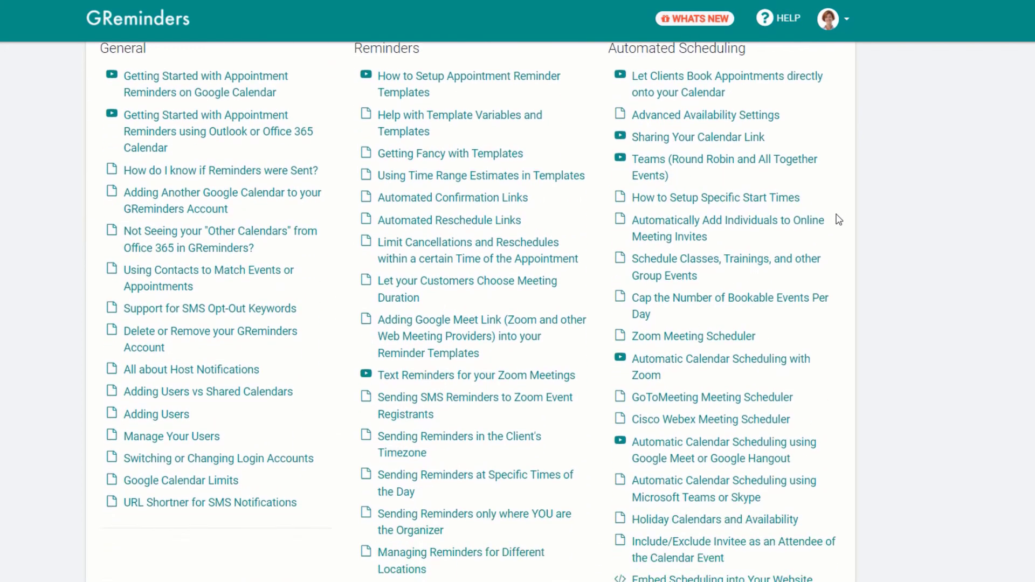